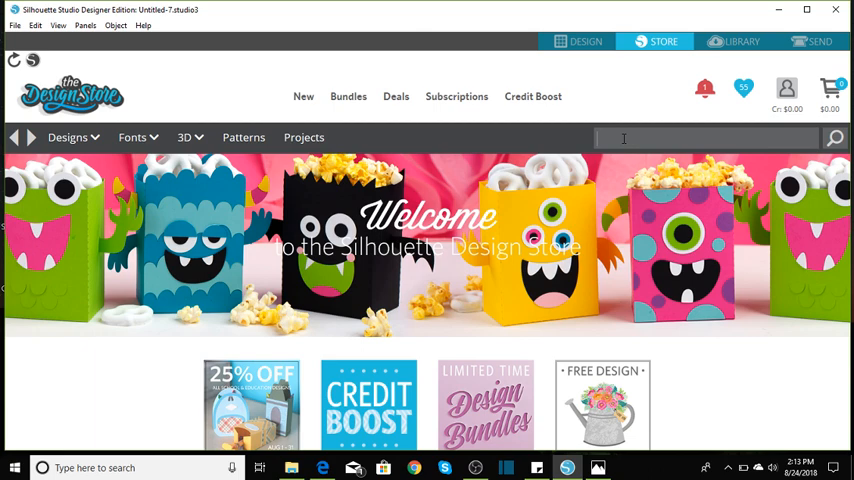
- Search the design store for the dex card, then for heels design 9870
{"action": "type", "text": "113890"}
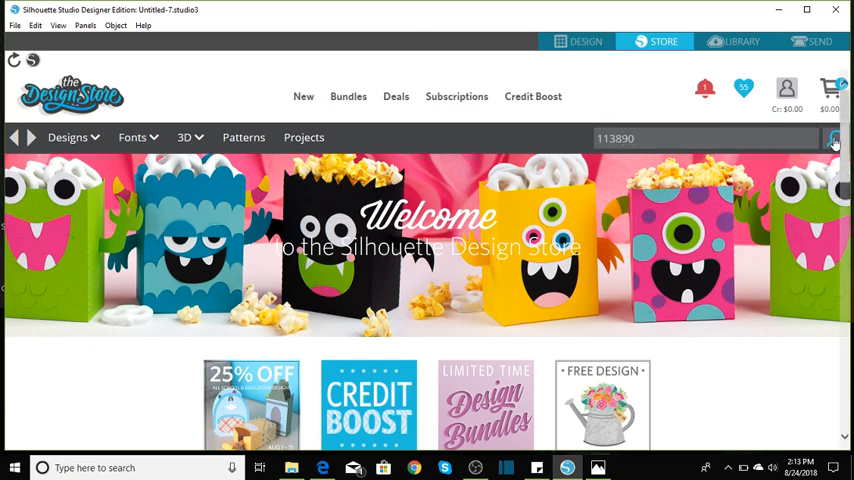
{"action": "left_click", "coordinate": [834, 138]}
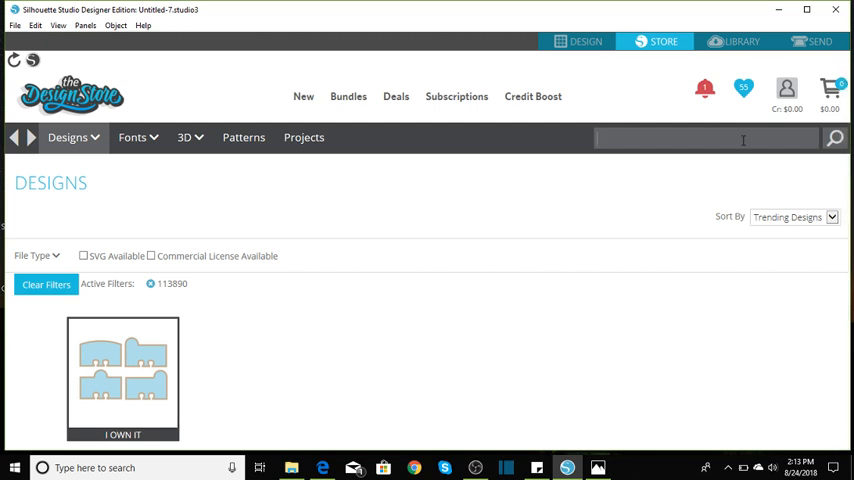
{"action": "type", "text": "9870"}
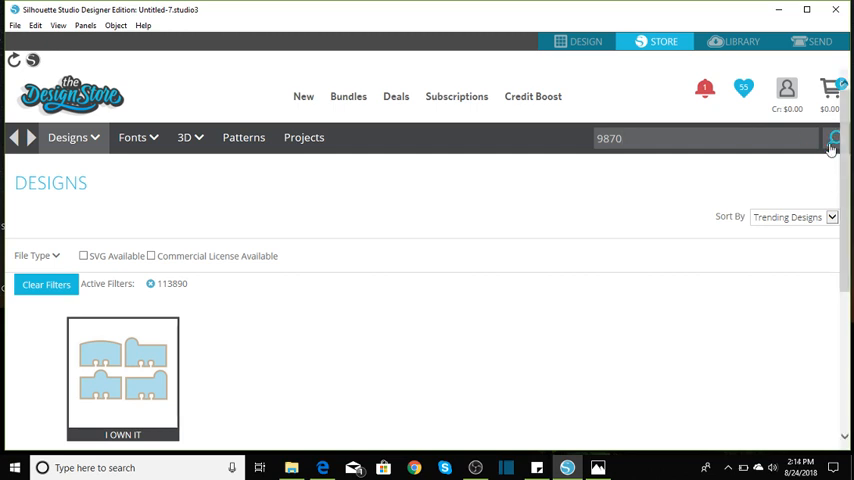
{"action": "left_click", "coordinate": [834, 138]}
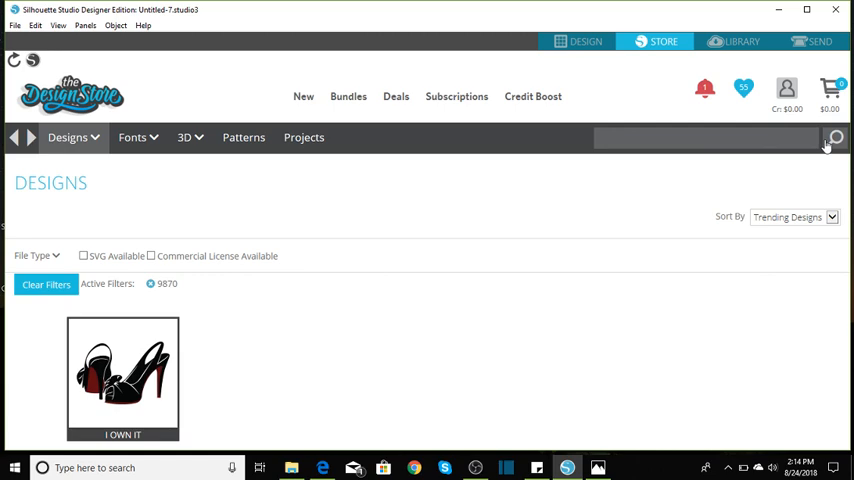
- Return to the design canvas with the heels outline beside the four dex card tabs
{"action": "left_click", "coordinate": [584, 40]}
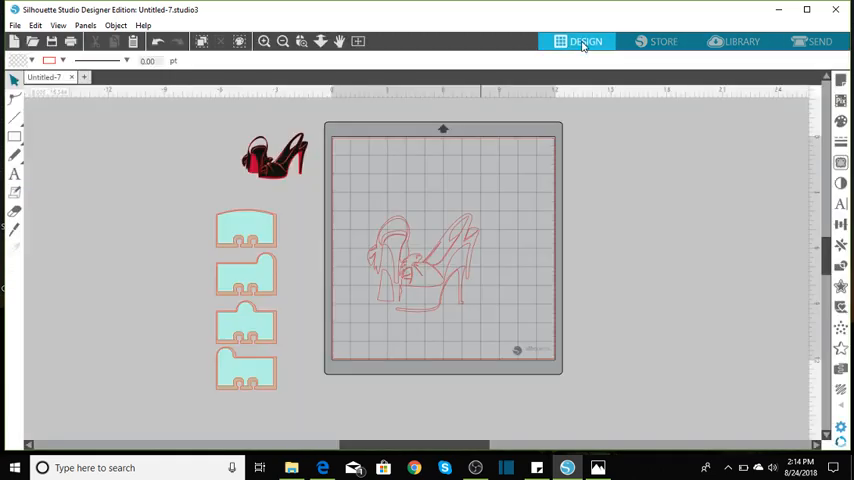
{"action": "mouse_move", "coordinate": [584, 42]}
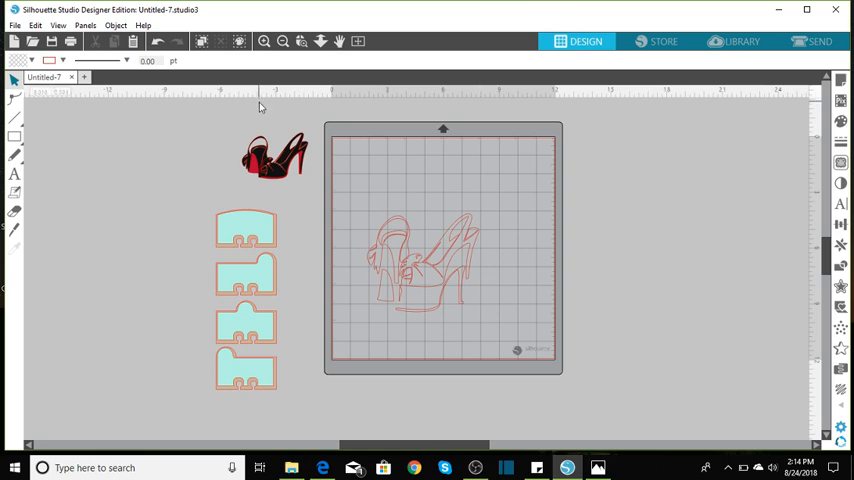
{"action": "mouse_move", "coordinate": [344, 200]}
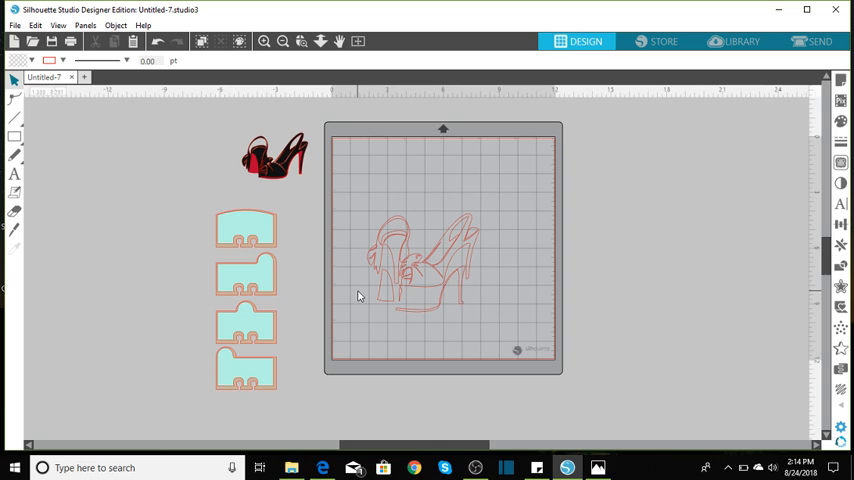
{"action": "left_click", "coordinate": [368, 264]}
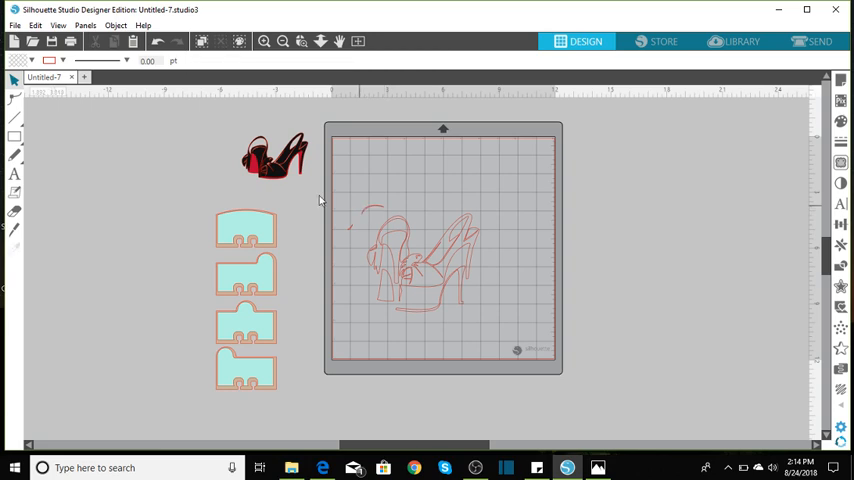
{"action": "left_click", "coordinate": [36, 24]}
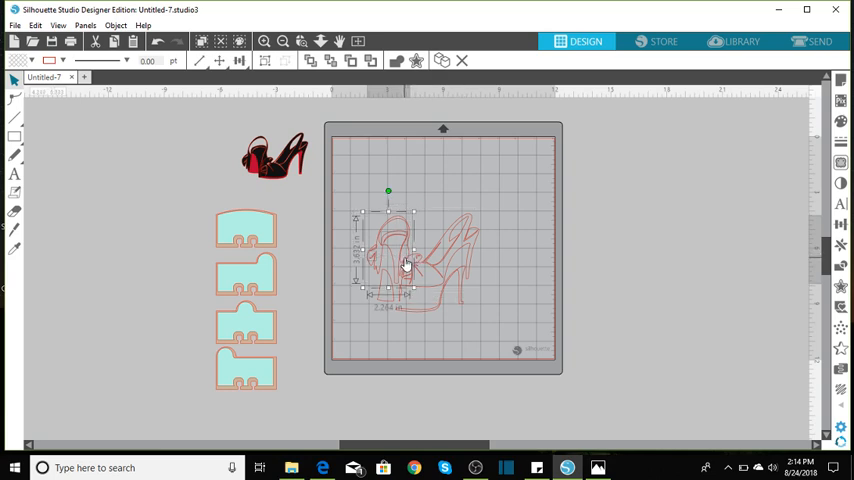
{"action": "mouse_move", "coordinate": [388, 244]}
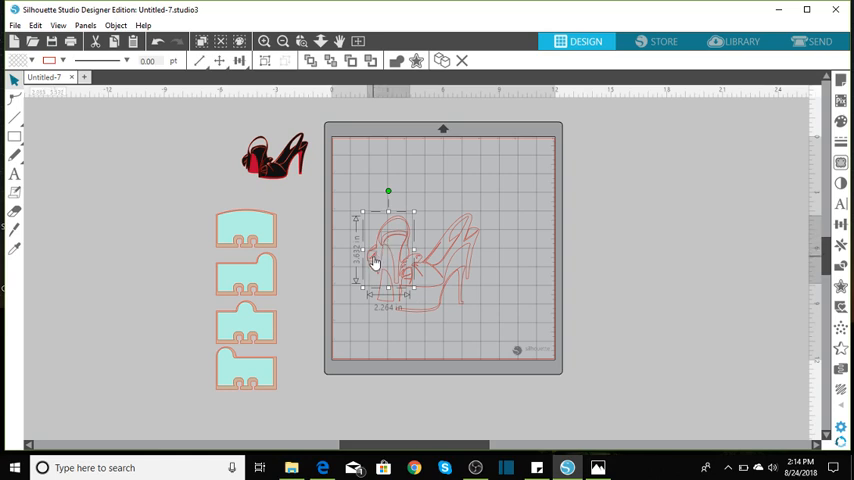
{"action": "mouse_move", "coordinate": [386, 244]}
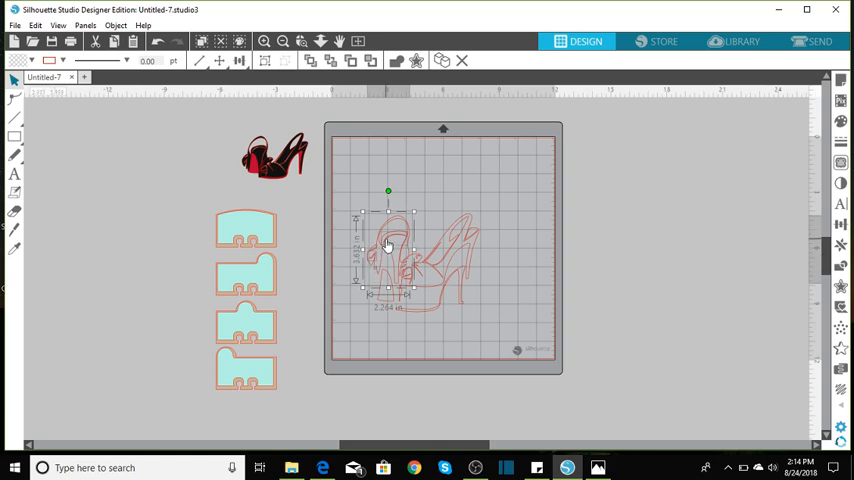
- Move one shoe to the top of the mat and ungroup it into separate pieces
{"action": "left_click_drag", "start_coordinate": [388, 250], "coordinate": [368, 170]}
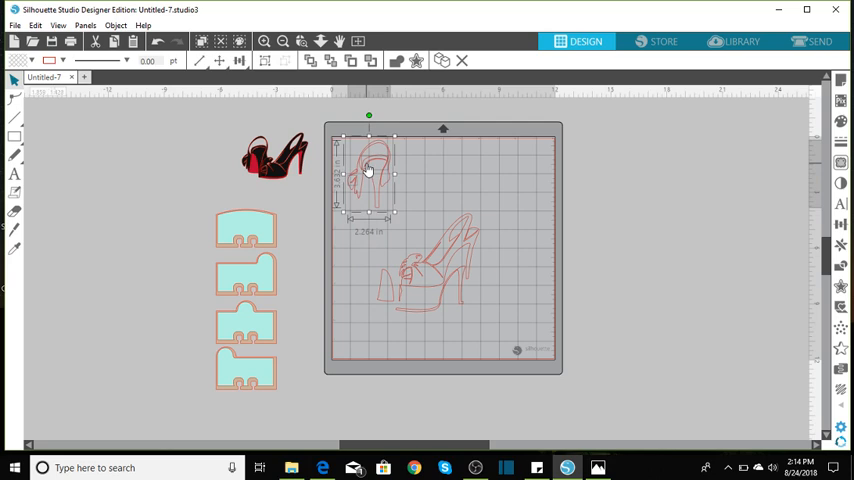
{"action": "right_click", "coordinate": [368, 170]}
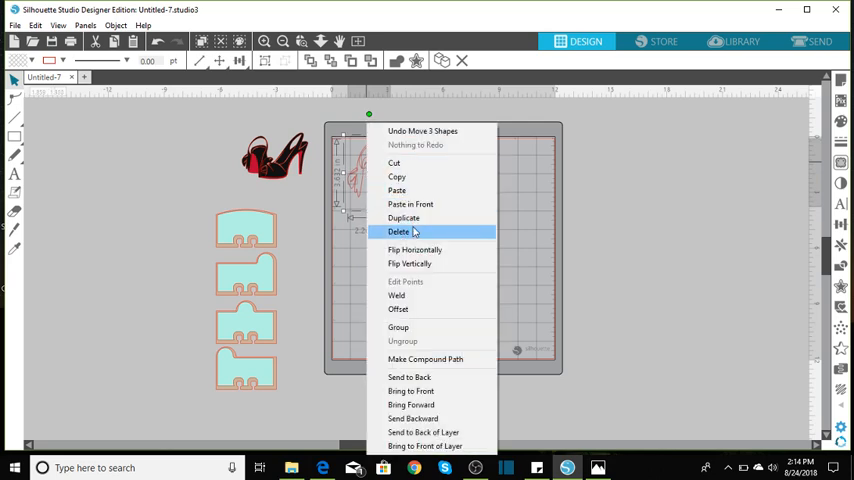
{"action": "mouse_move", "coordinate": [408, 328]}
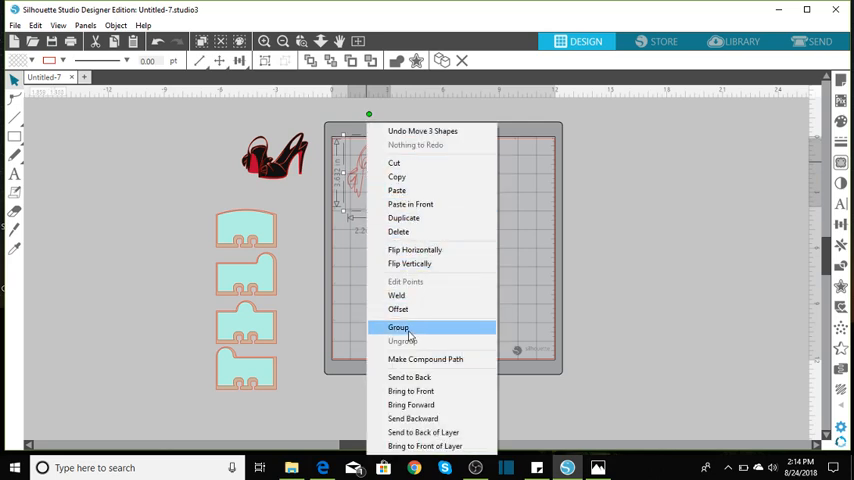
{"action": "left_click", "coordinate": [398, 328]}
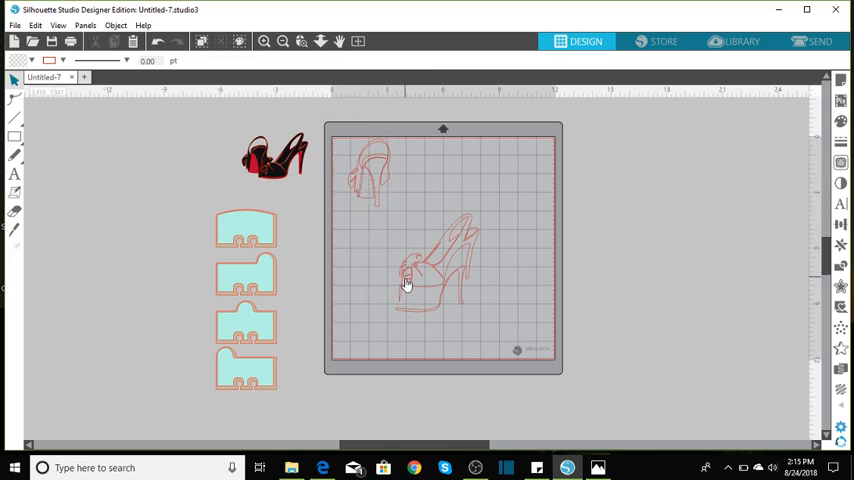
{"action": "mouse_move", "coordinate": [364, 190]}
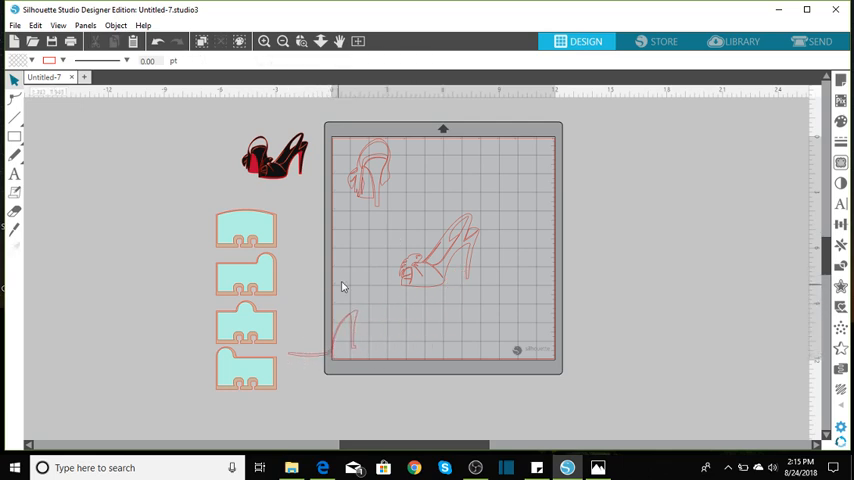
{"action": "mouse_move", "coordinate": [388, 218]}
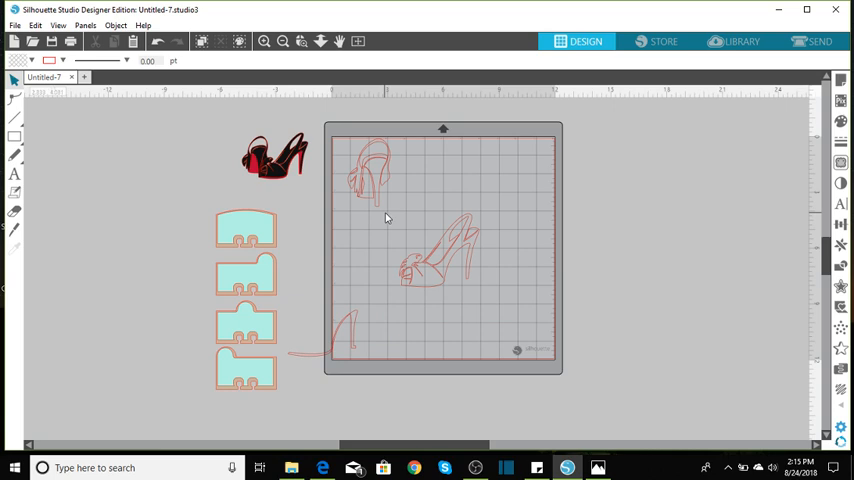
- Group the lower shoe's pieces back into a single object
{"action": "left_click", "coordinate": [436, 250]}
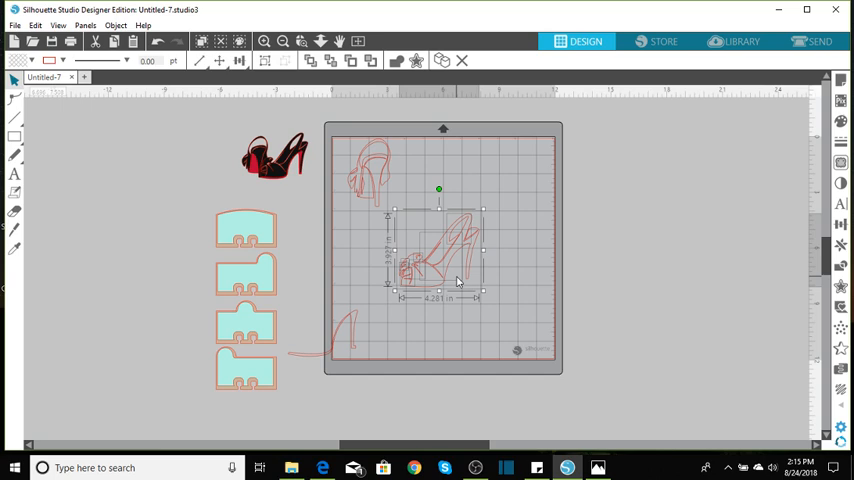
{"action": "right_click", "coordinate": [456, 270]}
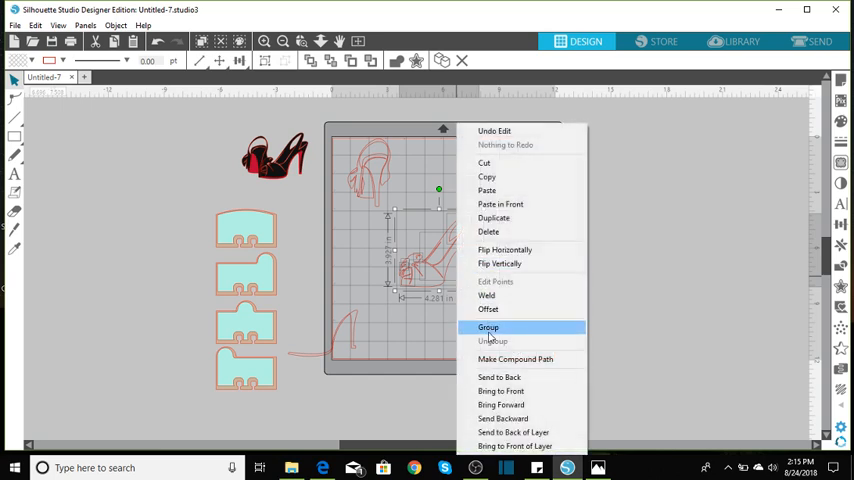
{"action": "left_click", "coordinate": [488, 328]}
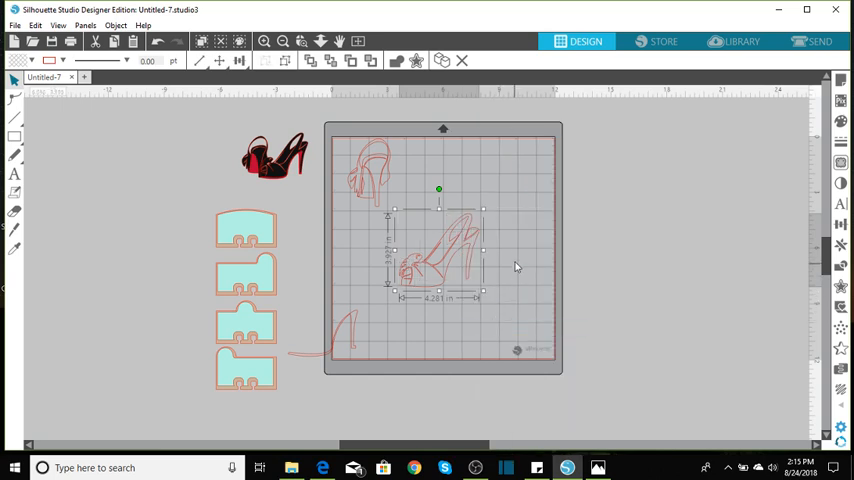
{"action": "mouse_move", "coordinate": [520, 248]}
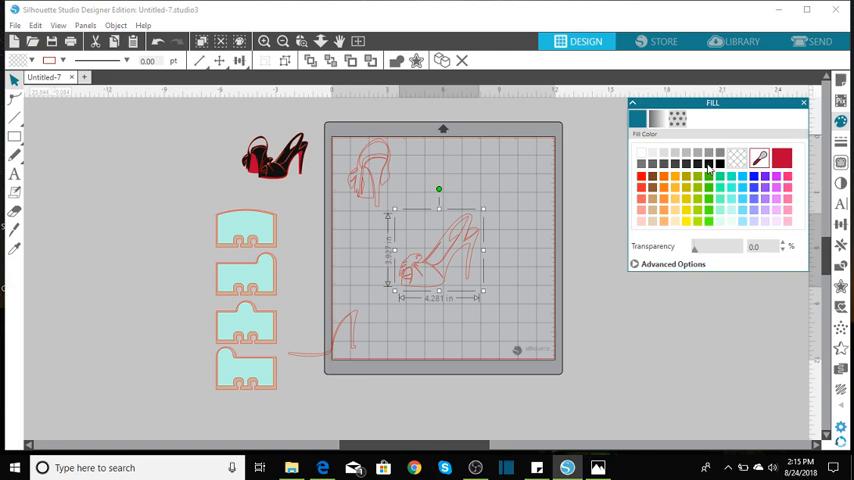
- Fill both shoes black and select the upper shoe's heel piece for its red sole
{"action": "left_click", "coordinate": [780, 156]}
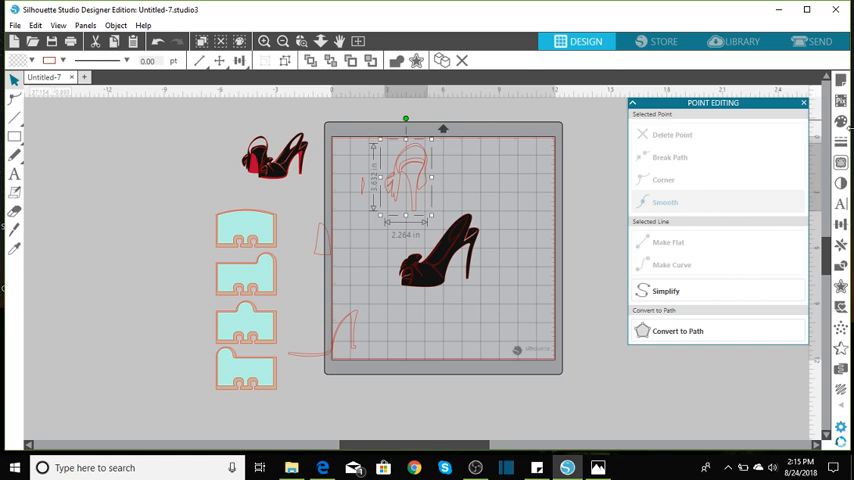
{"action": "left_click", "coordinate": [840, 120]}
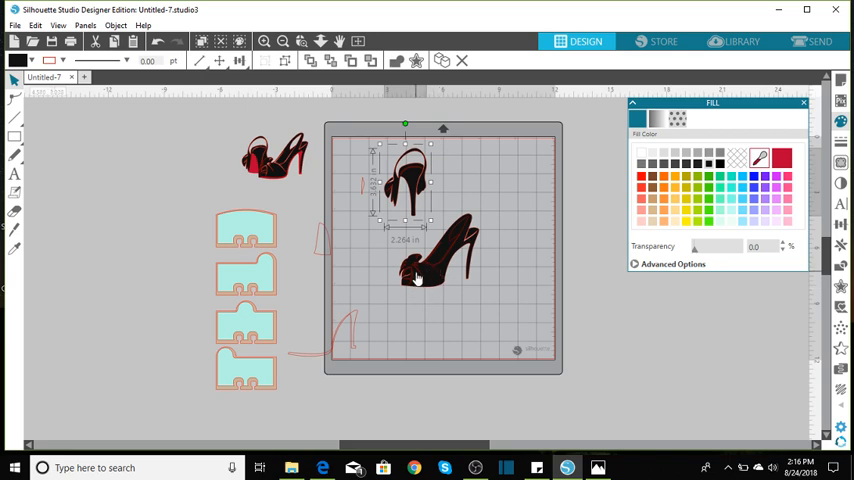
{"action": "right_click", "coordinate": [418, 280]}
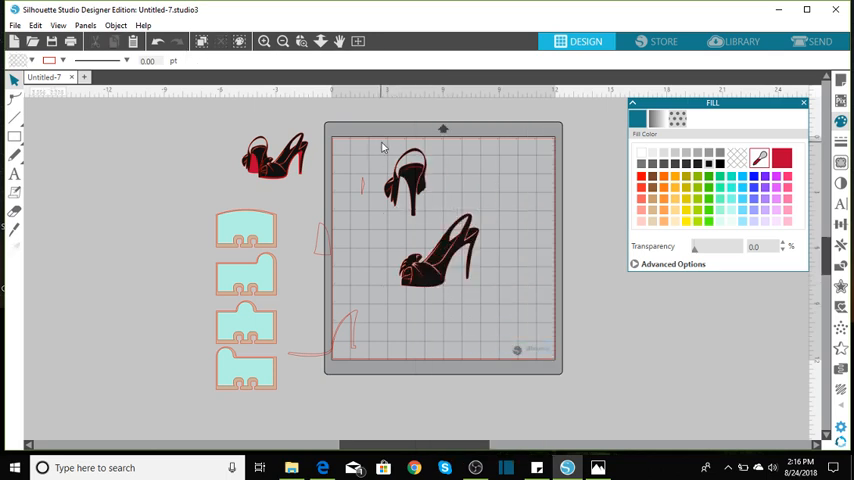
{"action": "left_click", "coordinate": [410, 180]}
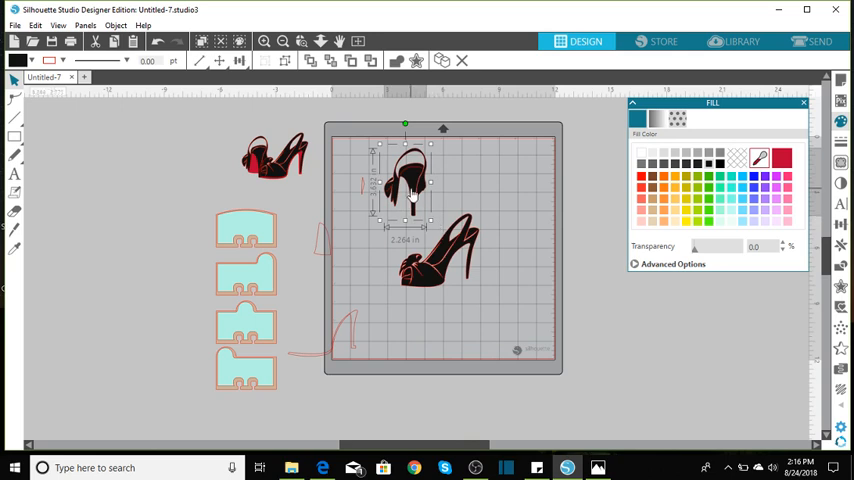
{"action": "right_click", "coordinate": [410, 190]}
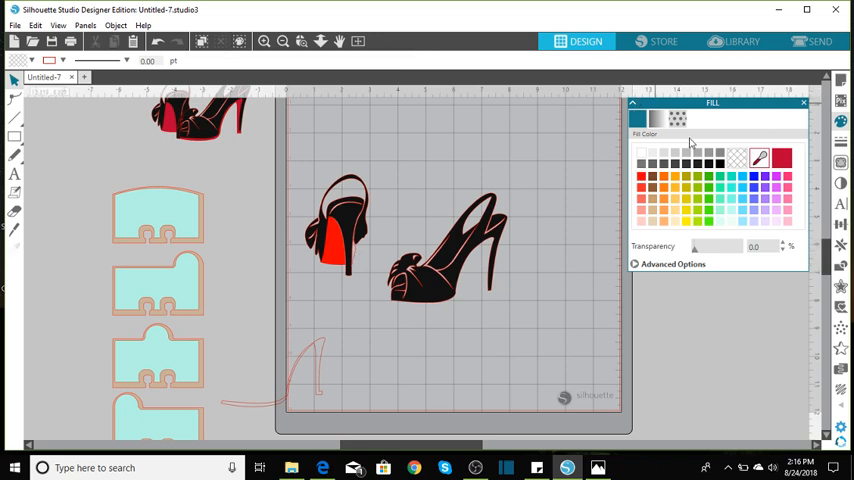
{"action": "mouse_move", "coordinate": [656, 170]}
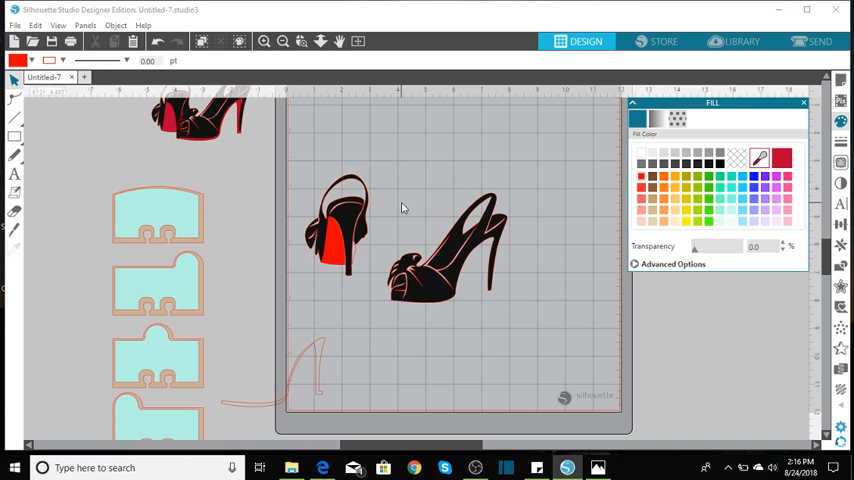
- Place a red-bottom heel copy onto the cutting mat
{"action": "left_click", "coordinate": [340, 230]}
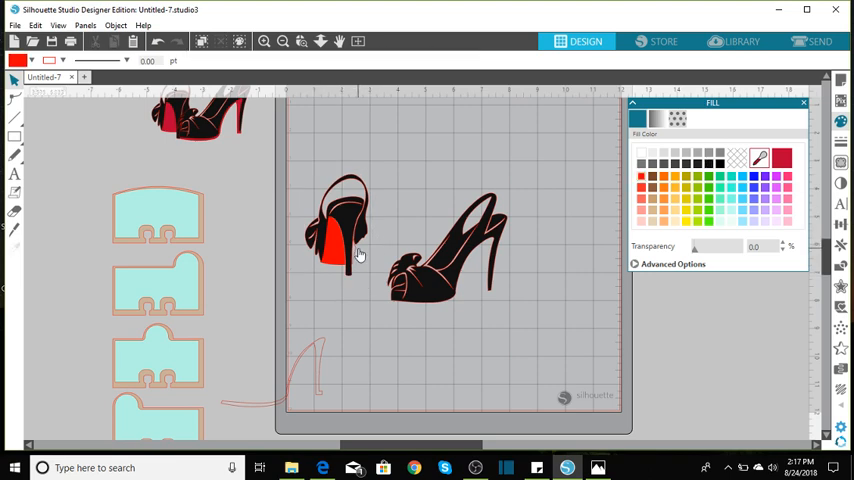
{"action": "mouse_move", "coordinate": [362, 258]}
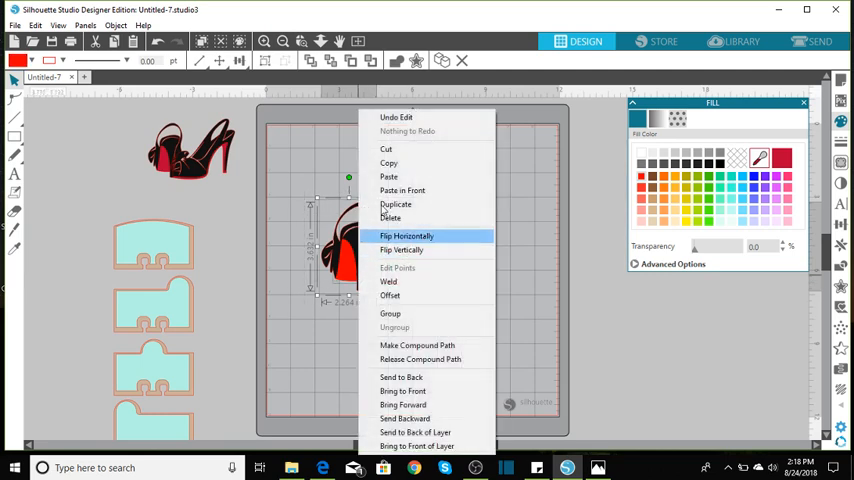
- Mirror one heel, group the pair, and bring it forward in the stacking order
{"action": "left_click", "coordinate": [406, 236]}
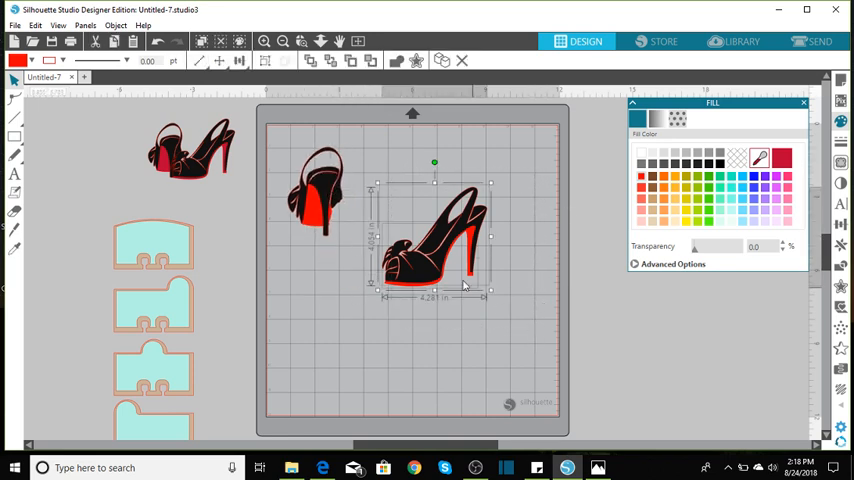
{"action": "right_click", "coordinate": [464, 284]}
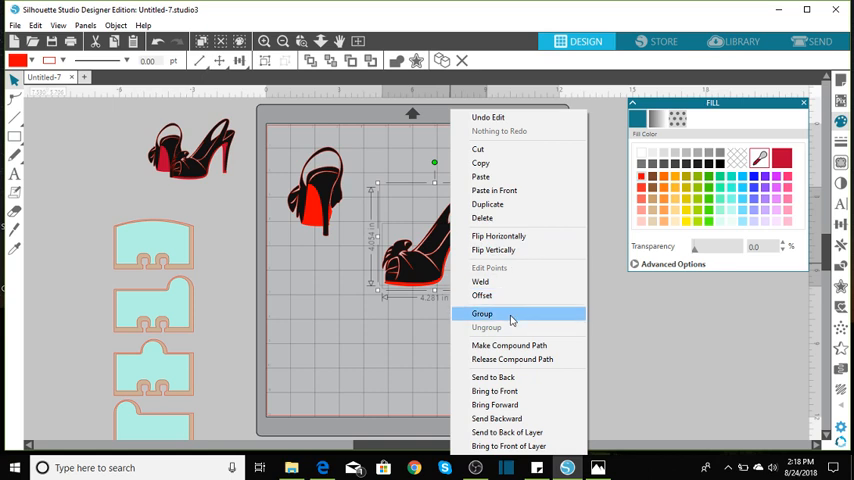
{"action": "left_click", "coordinate": [480, 312]}
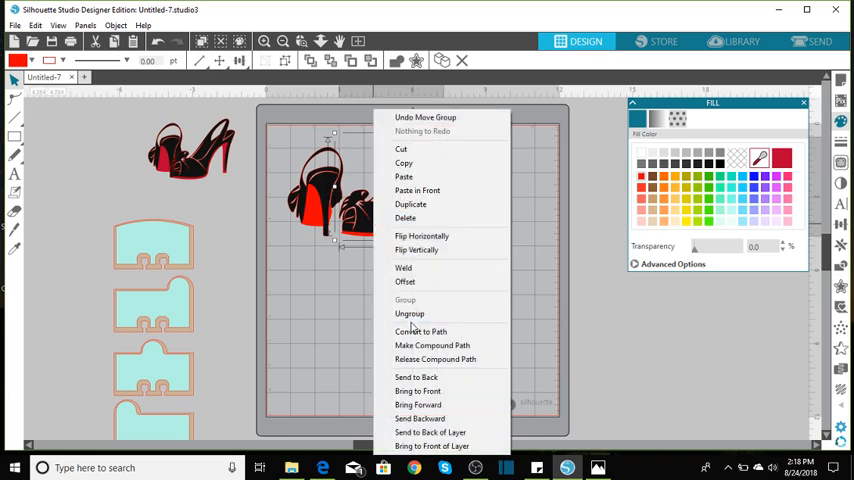
{"action": "mouse_move", "coordinate": [430, 404]}
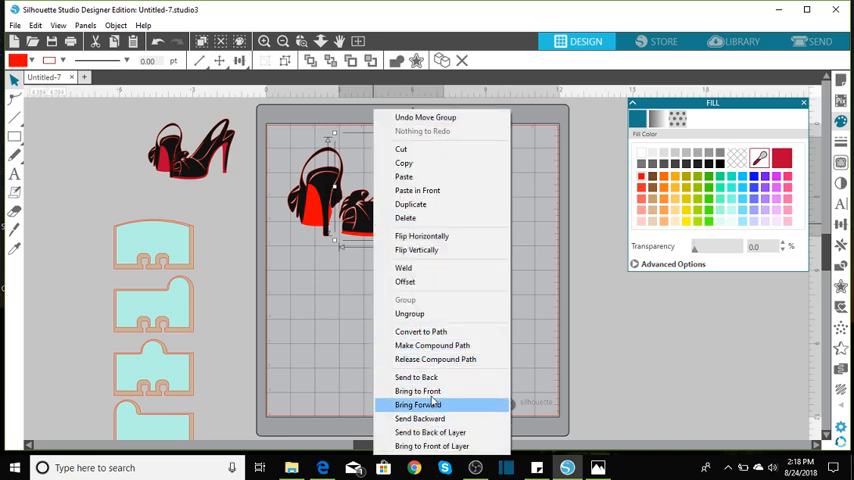
{"action": "left_click", "coordinate": [418, 404]}
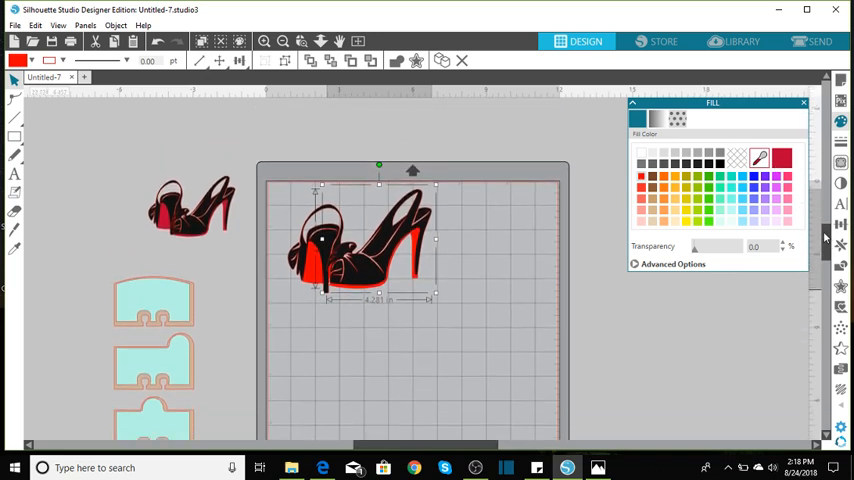
{"action": "left_click", "coordinate": [284, 40]}
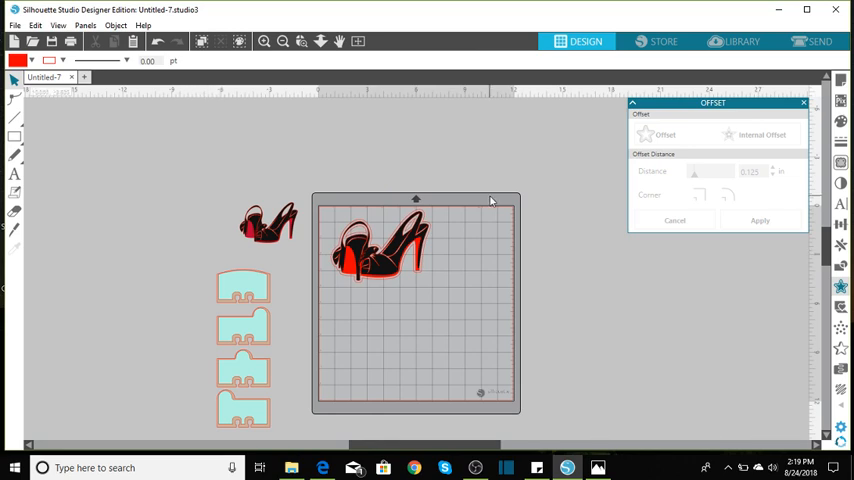
- Select the grouped heel pair to resize and reposition it on the mat
{"action": "left_click", "coordinate": [380, 244]}
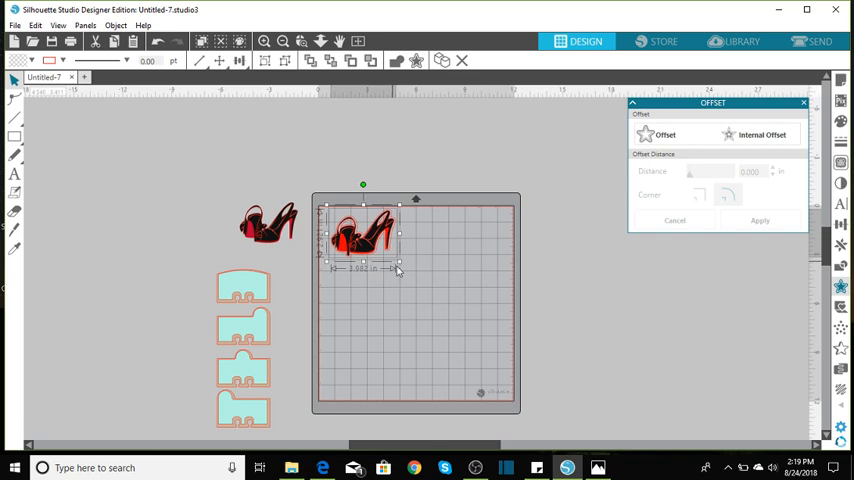
{"action": "mouse_move", "coordinate": [224, 280]}
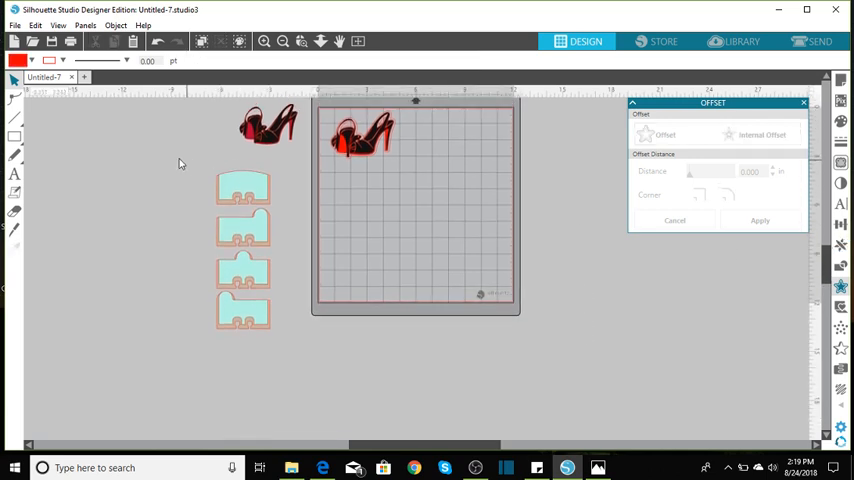
- Ungroup the card stack and set one dex card under the heel outline on the mat
{"action": "left_click", "coordinate": [242, 248]}
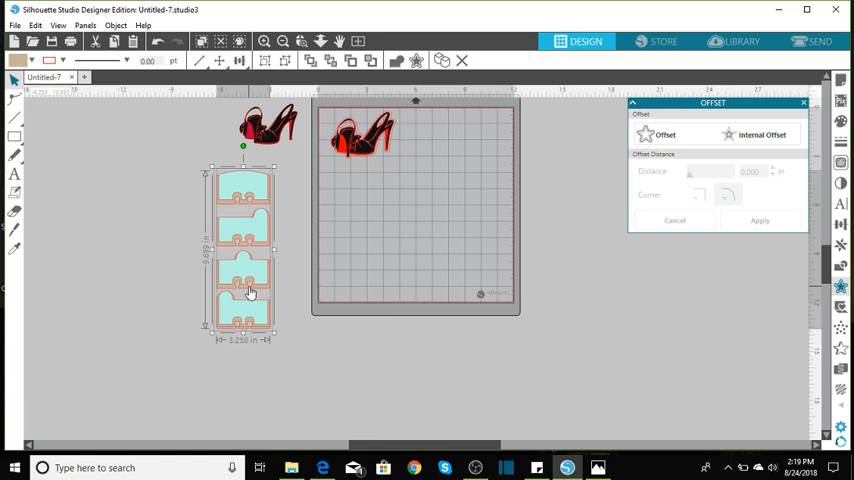
{"action": "right_click", "coordinate": [250, 292]}
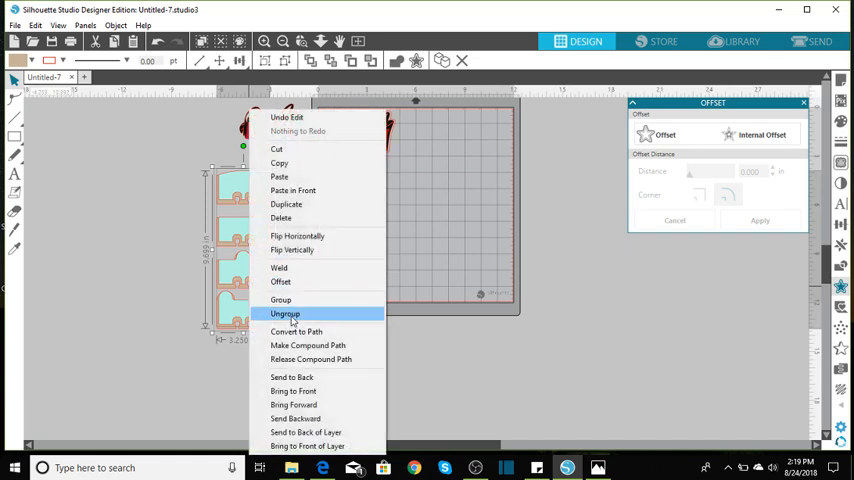
{"action": "left_click", "coordinate": [284, 312]}
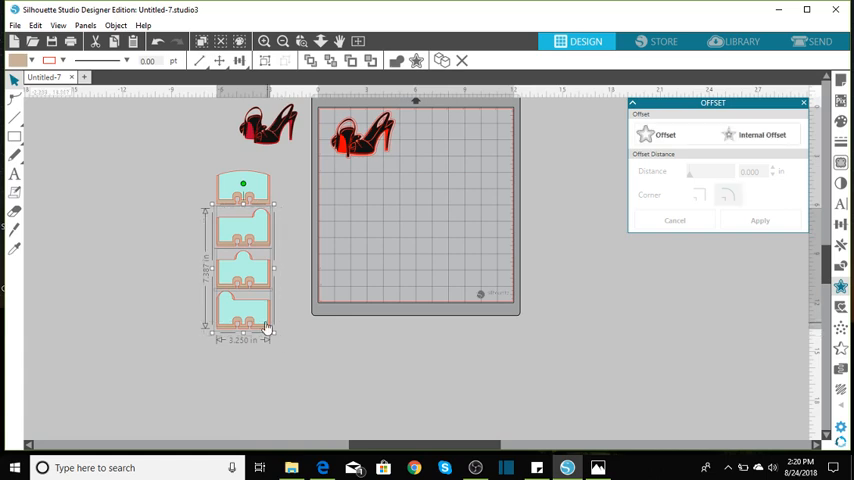
{"action": "right_click", "coordinate": [266, 328]}
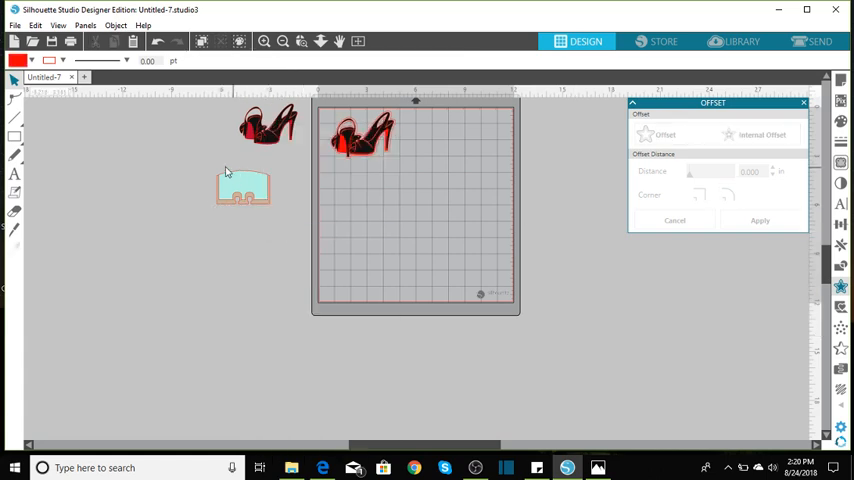
{"action": "left_click", "coordinate": [242, 188]}
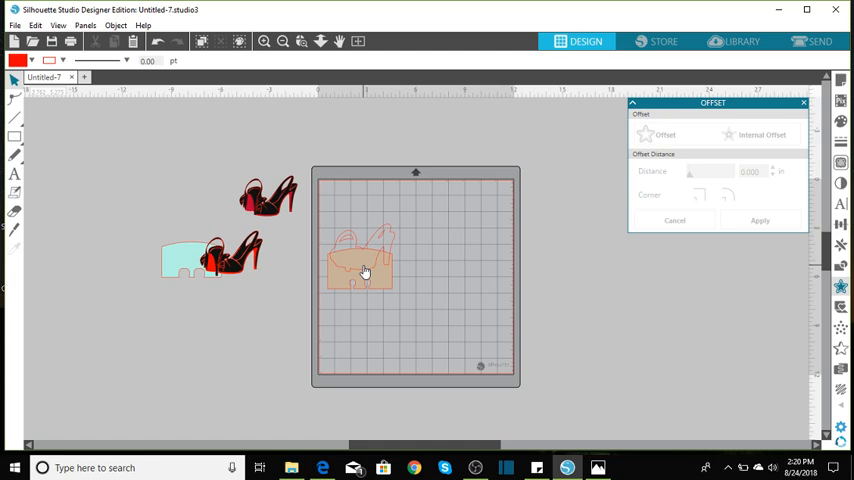
{"action": "mouse_move", "coordinate": [366, 288]}
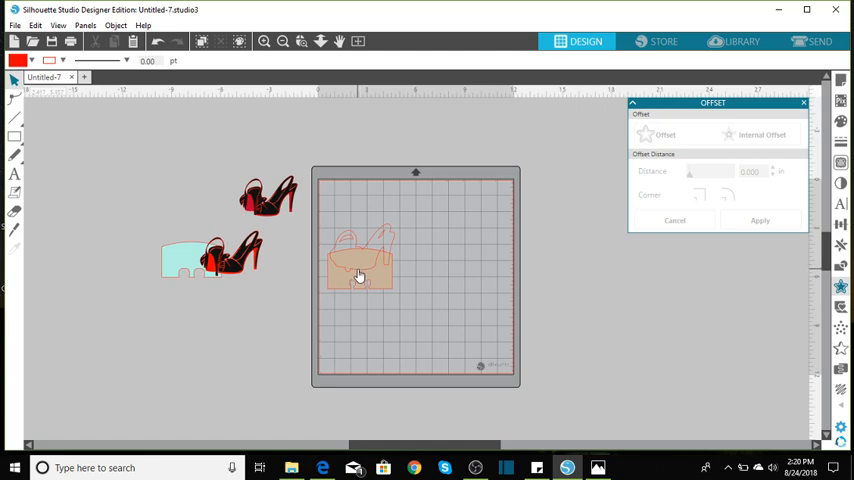
{"action": "left_click", "coordinate": [360, 276]}
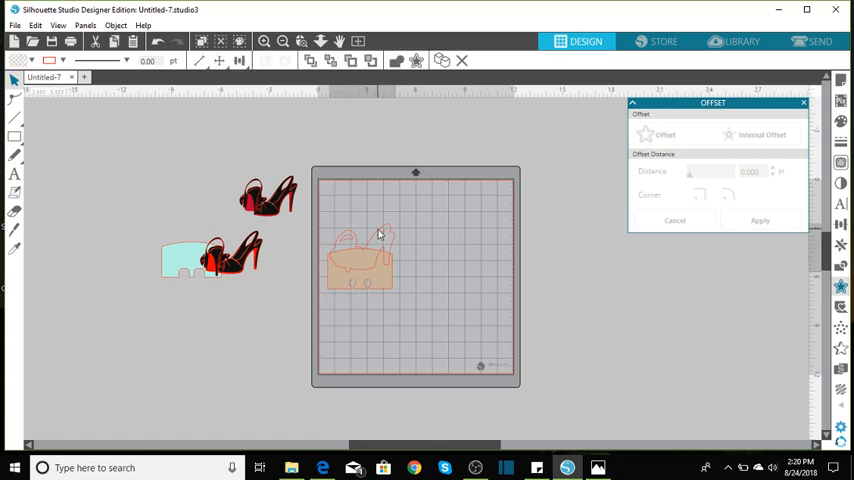
{"action": "right_click", "coordinate": [380, 236]}
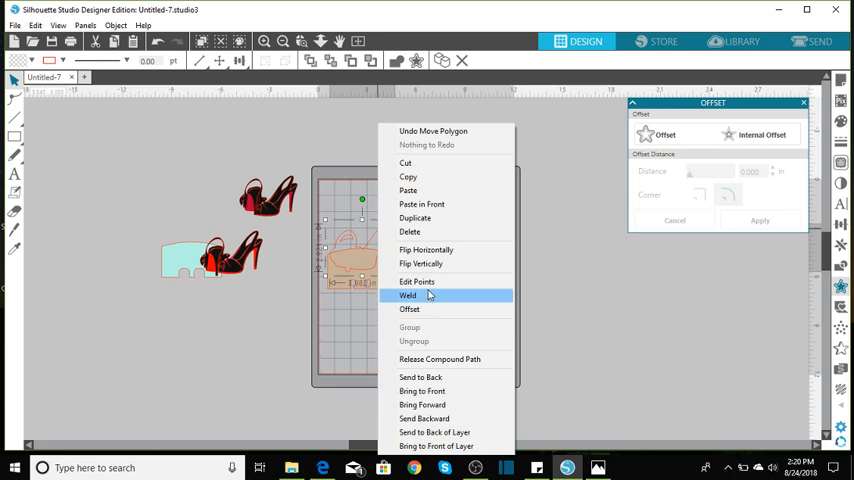
{"action": "left_click", "coordinate": [408, 296]}
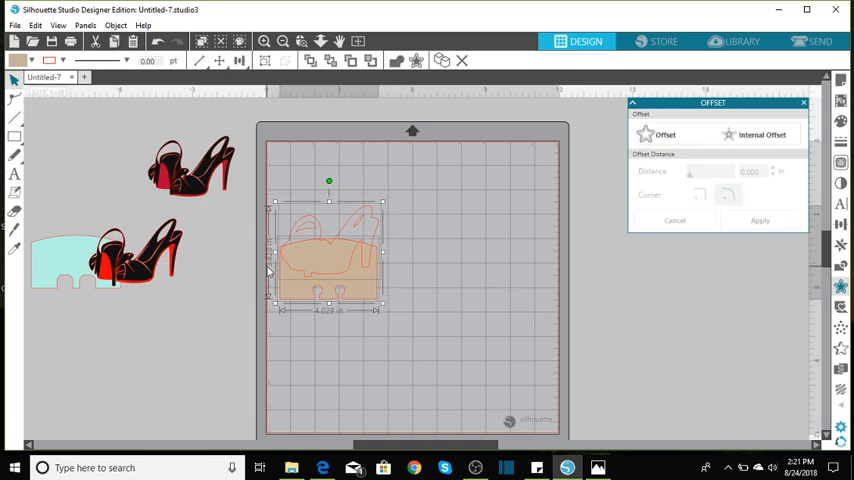
{"action": "mouse_move", "coordinate": [272, 256]}
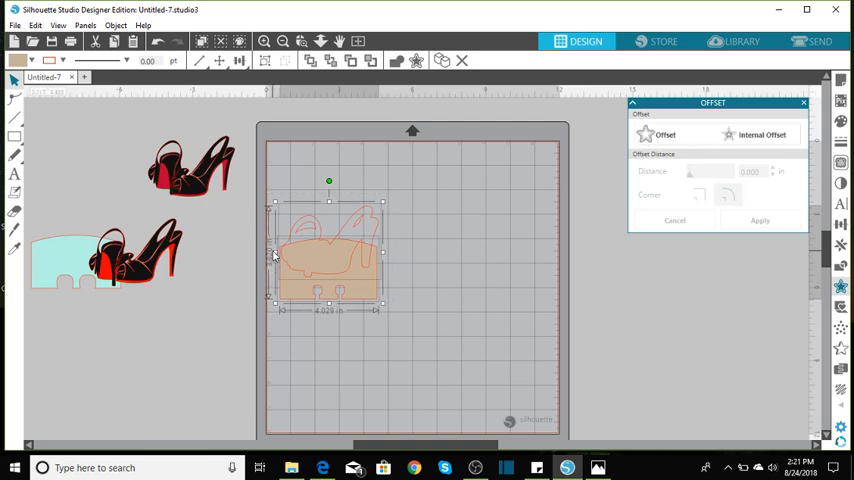
{"action": "mouse_move", "coordinate": [316, 322]}
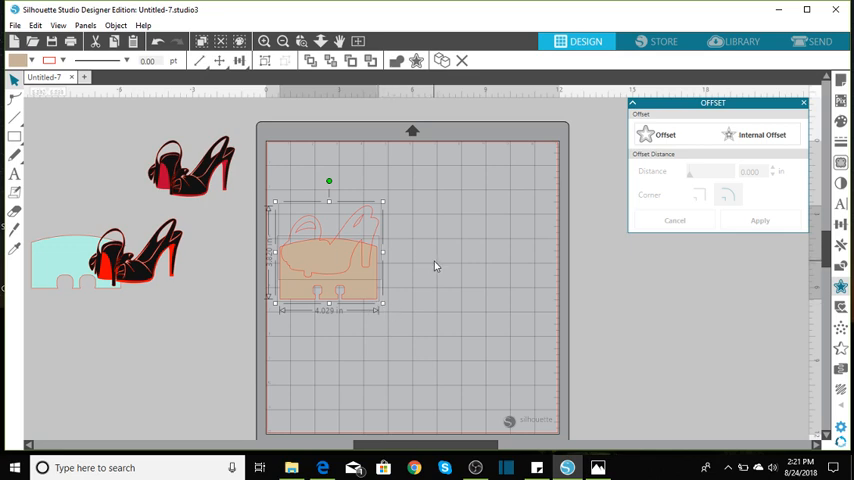
{"action": "mouse_move", "coordinate": [152, 150]}
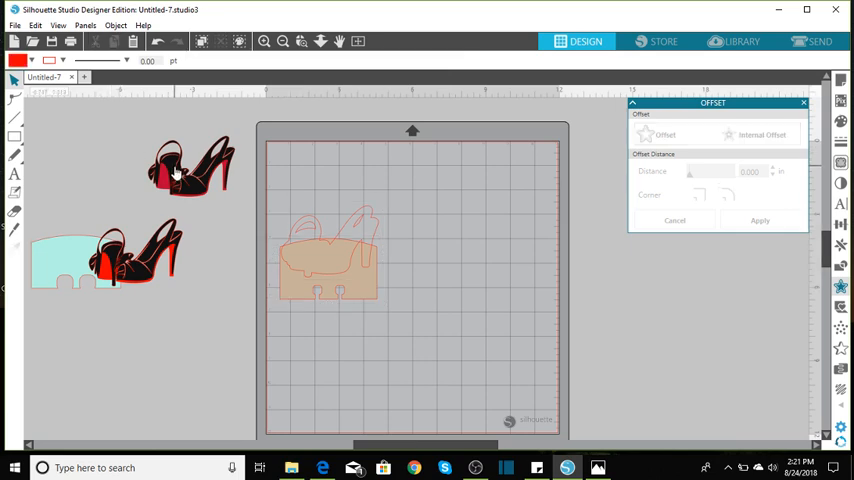
- Select the spare heel pair beside the mat to delete it
{"action": "left_click", "coordinate": [190, 164]}
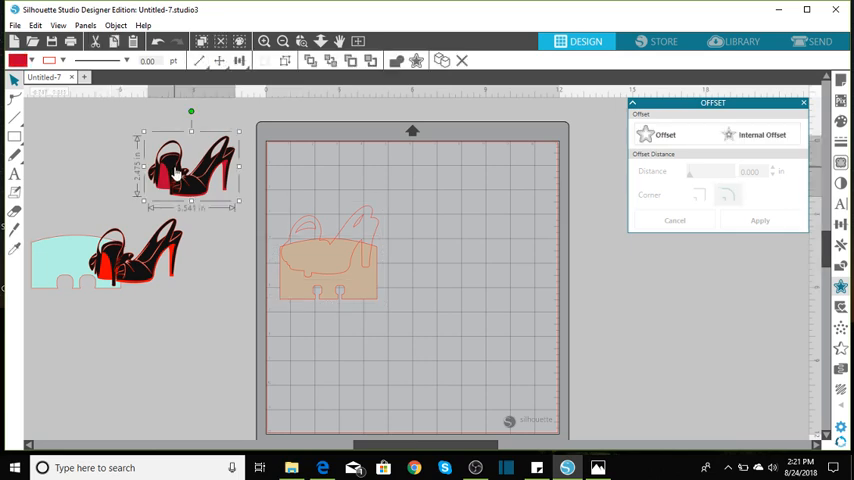
{"action": "right_click", "coordinate": [176, 170]}
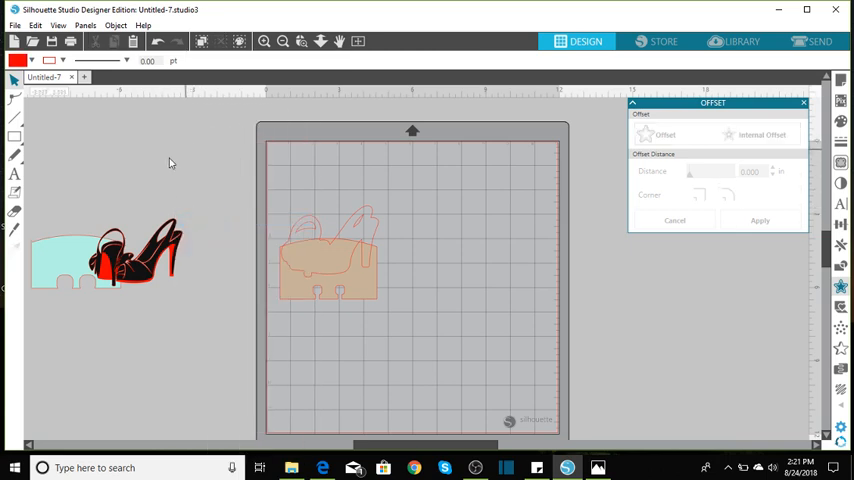
{"action": "mouse_move", "coordinate": [172, 136]}
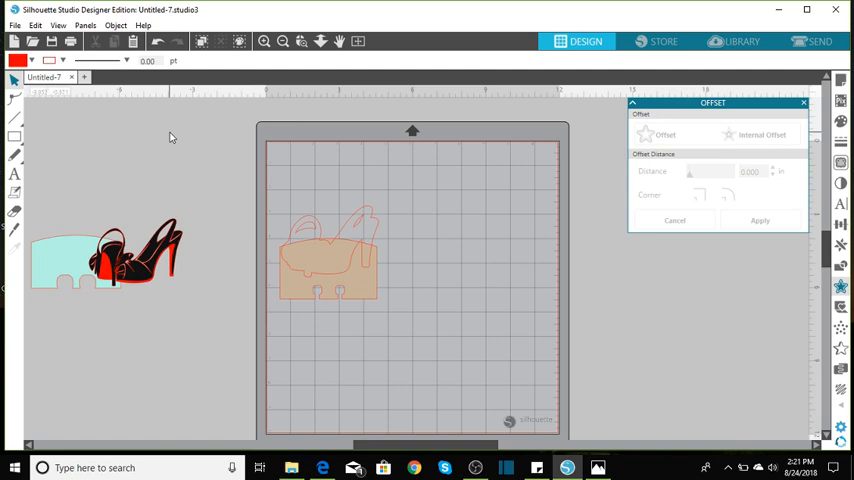
{"action": "mouse_move", "coordinate": [290, 204]}
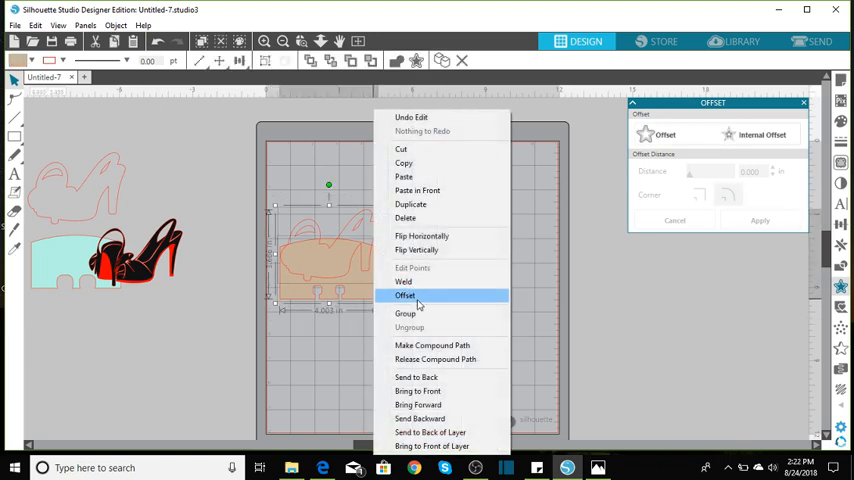
{"action": "mouse_move", "coordinate": [420, 236]}
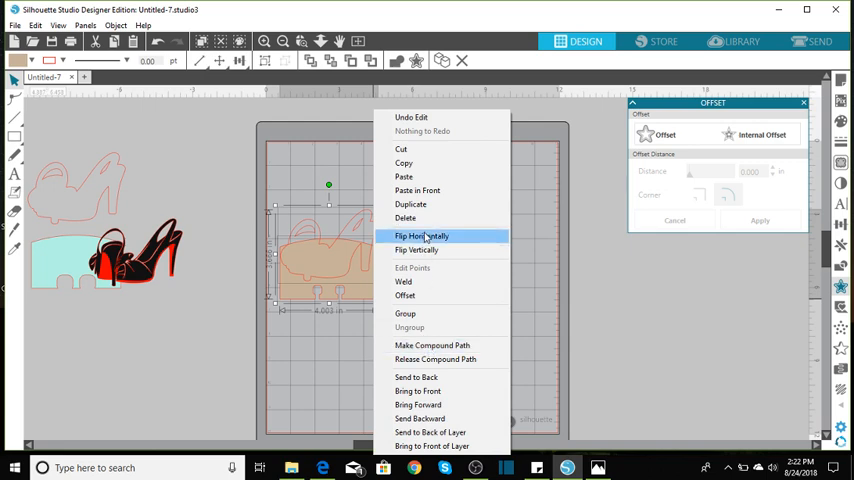
{"action": "mouse_move", "coordinate": [404, 284]}
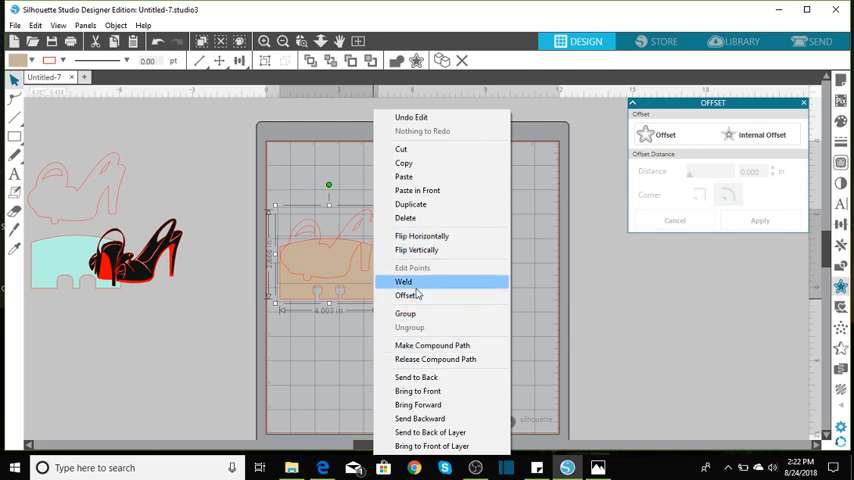
- Weld the heel outline onto the card, then duplicate the teal card and place a copy beside the top card
{"action": "left_click", "coordinate": [404, 280]}
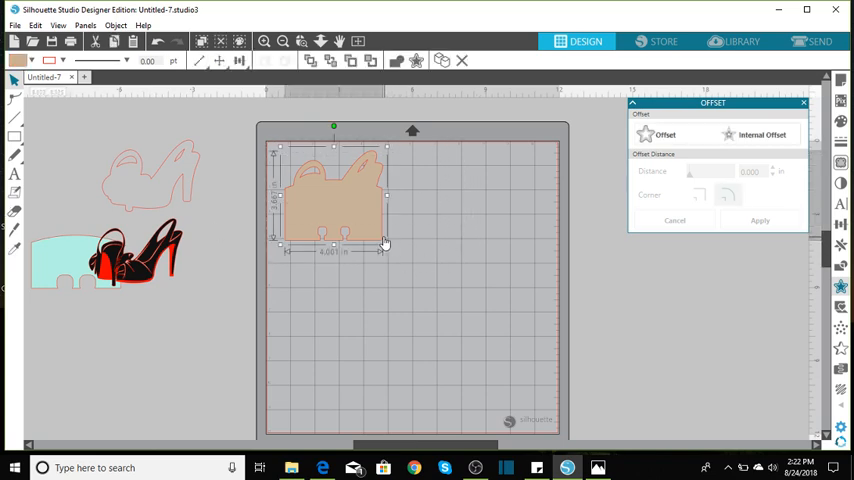
{"action": "right_click", "coordinate": [384, 242]}
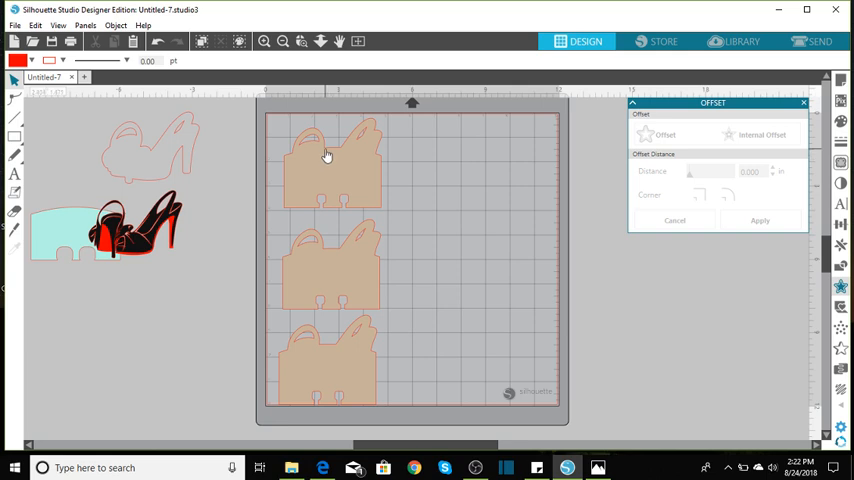
{"action": "left_click", "coordinate": [330, 160]}
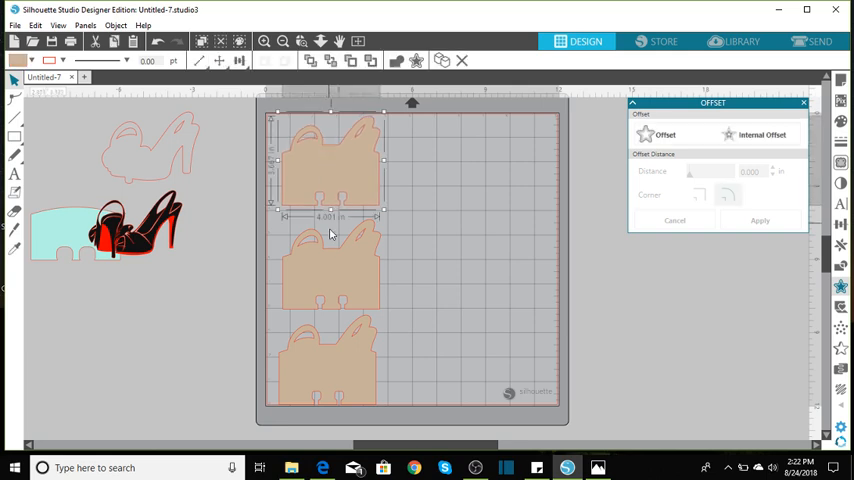
{"action": "left_click", "coordinate": [330, 250]}
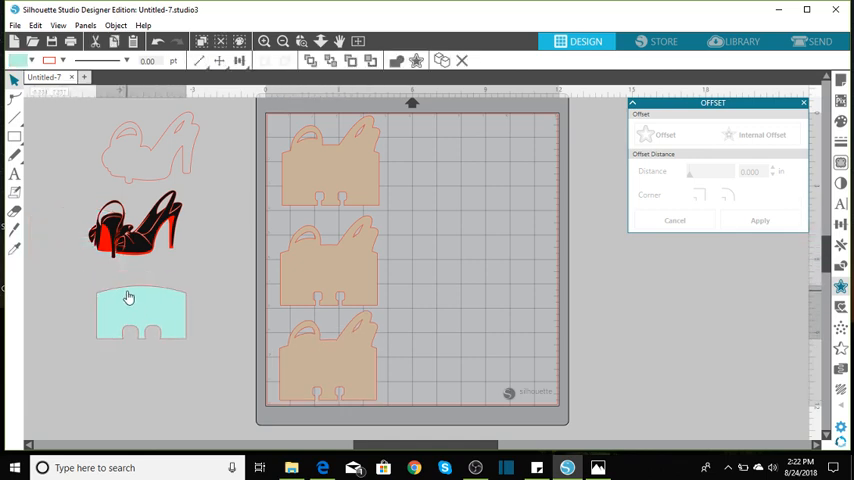
{"action": "right_click", "coordinate": [128, 296]}
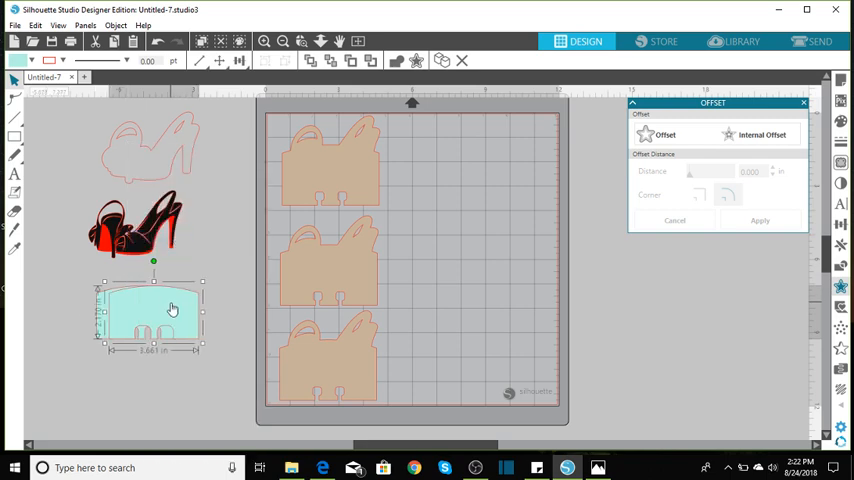
{"action": "left_click_drag", "start_coordinate": [152, 310], "coordinate": [240, 184]}
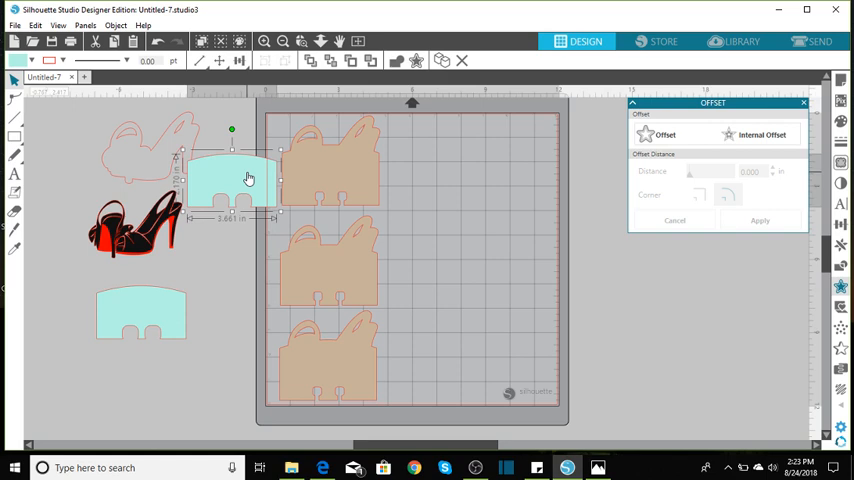
{"action": "mouse_move", "coordinate": [184, 332]}
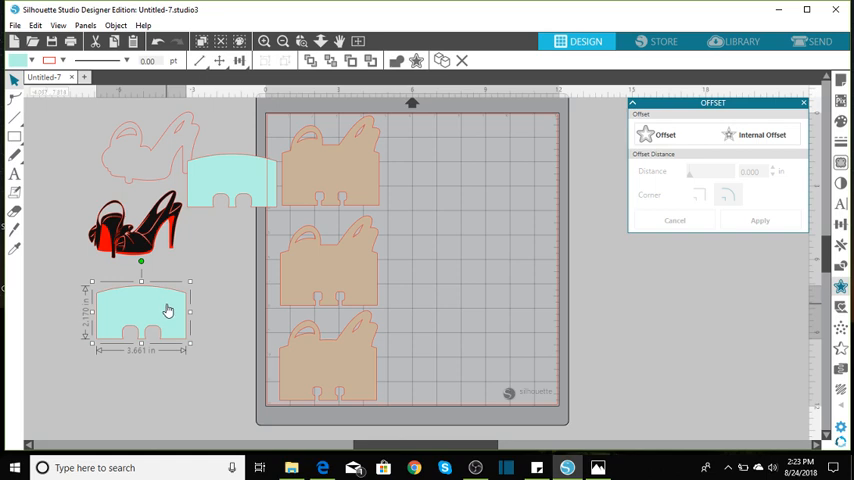
{"action": "mouse_move", "coordinate": [250, 150]}
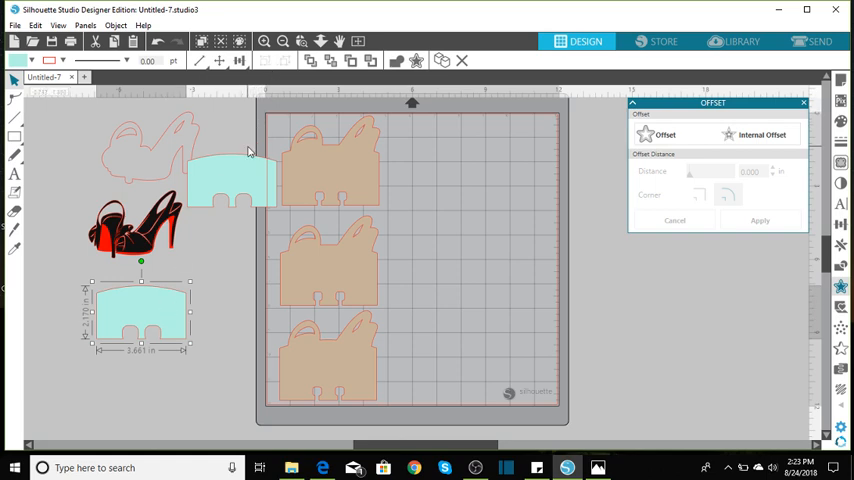
{"action": "mouse_move", "coordinate": [228, 168]}
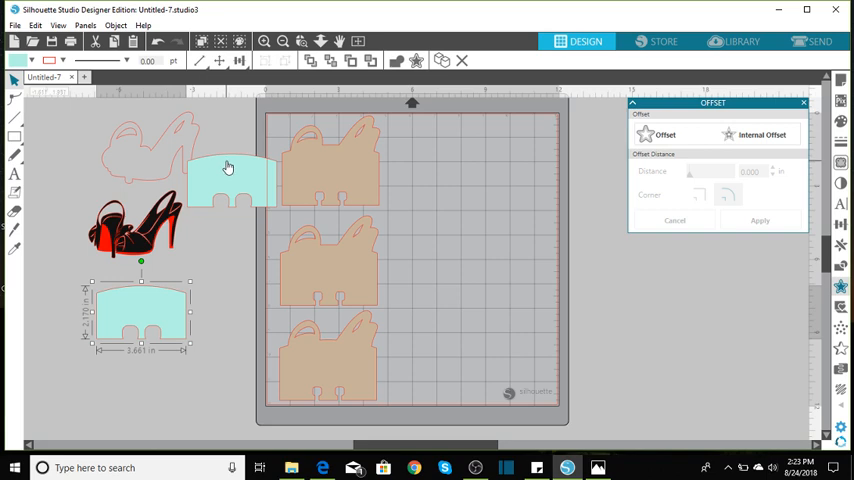
{"action": "mouse_move", "coordinate": [180, 232]}
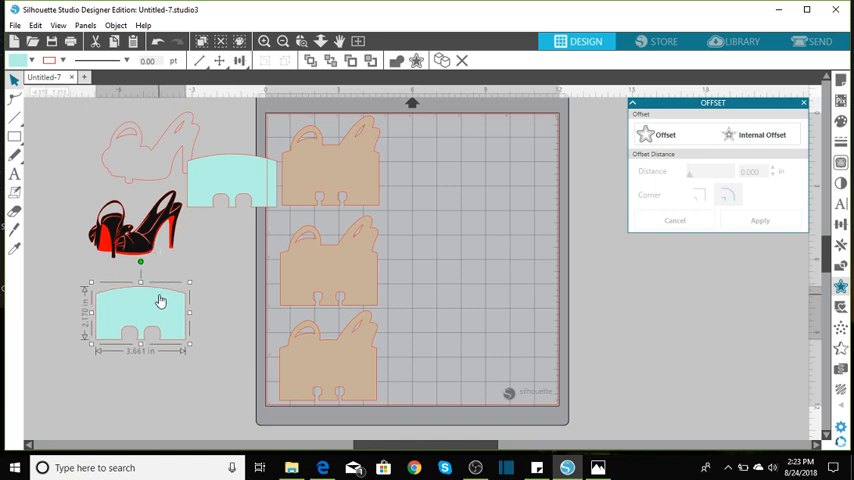
{"action": "mouse_move", "coordinate": [174, 318]}
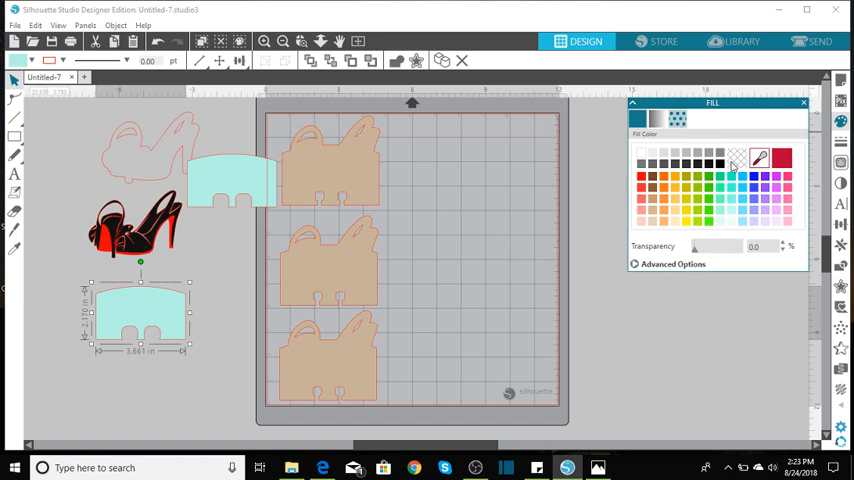
- Give the lower card piece a black-and-white checkerboard pattern fill and send it to the back
{"action": "left_click", "coordinate": [676, 120]}
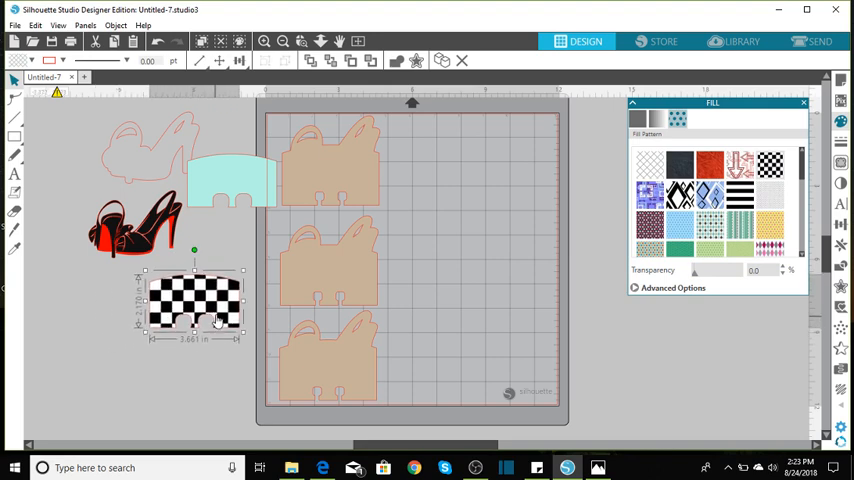
{"action": "right_click", "coordinate": [216, 318]}
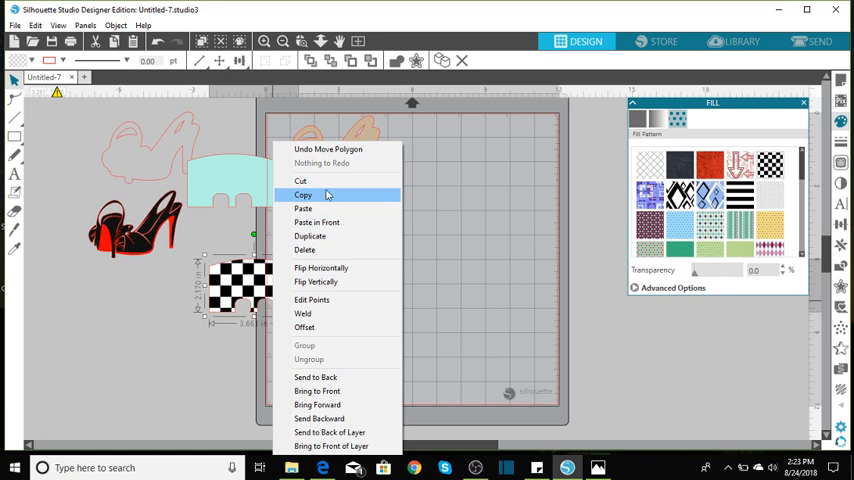
{"action": "mouse_move", "coordinate": [316, 376]}
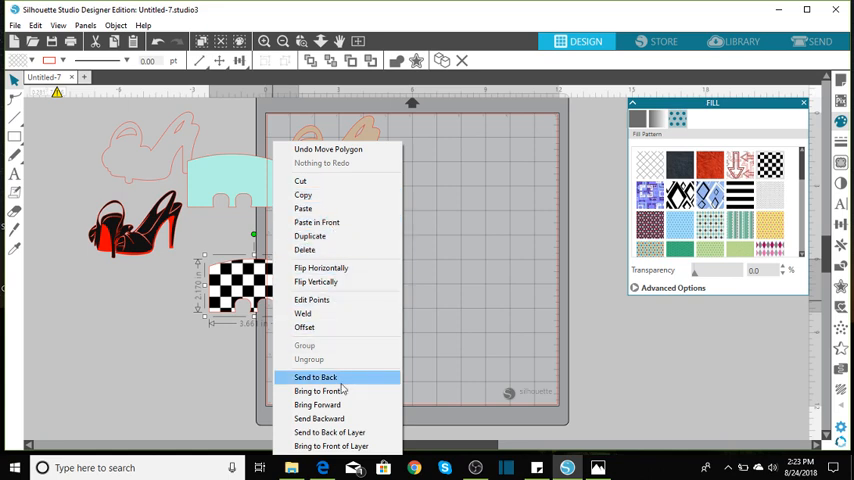
{"action": "left_click", "coordinate": [316, 376]}
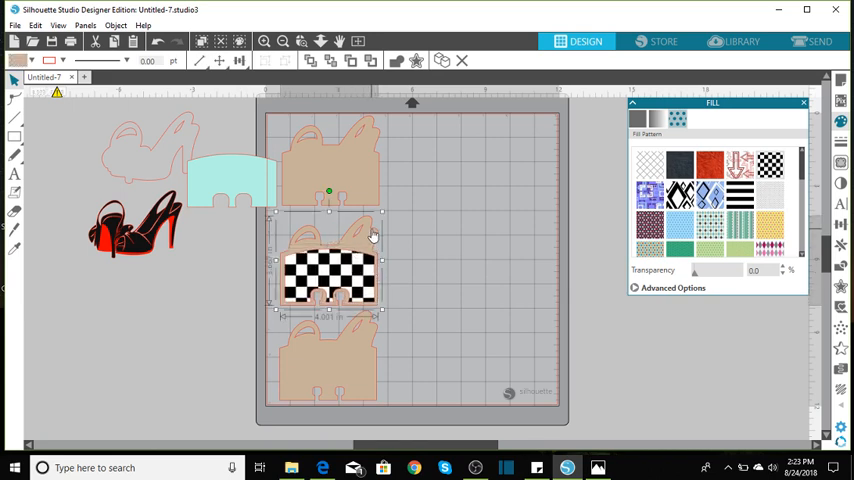
{"action": "mouse_move", "coordinate": [616, 198]}
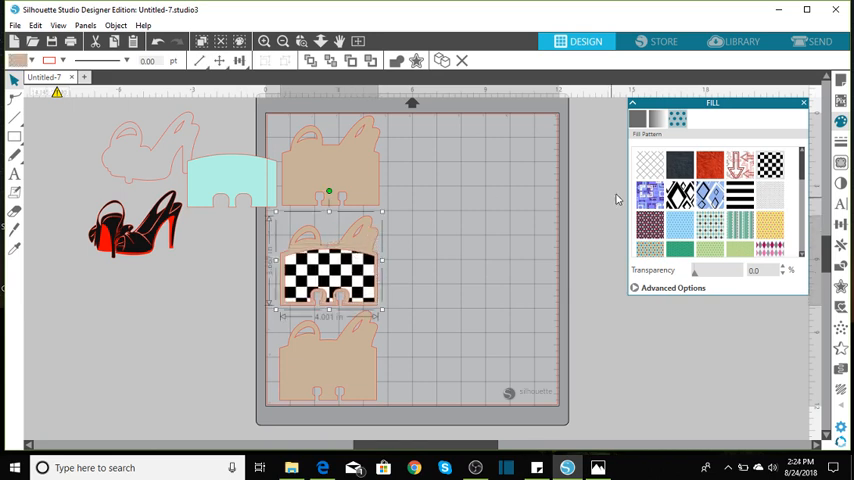
- Stack the checkered panel on the dark base, order the heel outline behind the red heels, and show the finished-card photo
{"action": "left_click", "coordinate": [636, 120]}
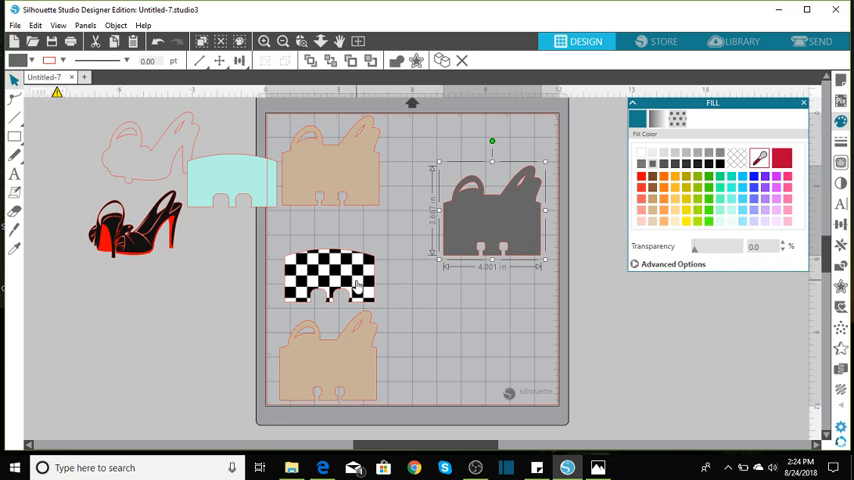
{"action": "left_click_drag", "start_coordinate": [330, 280], "coordinate": [490, 220]}
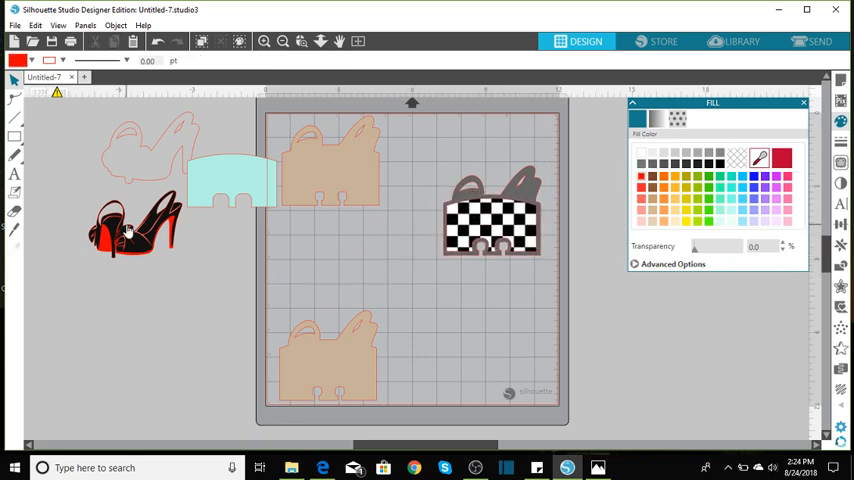
{"action": "left_click", "coordinate": [144, 150]}
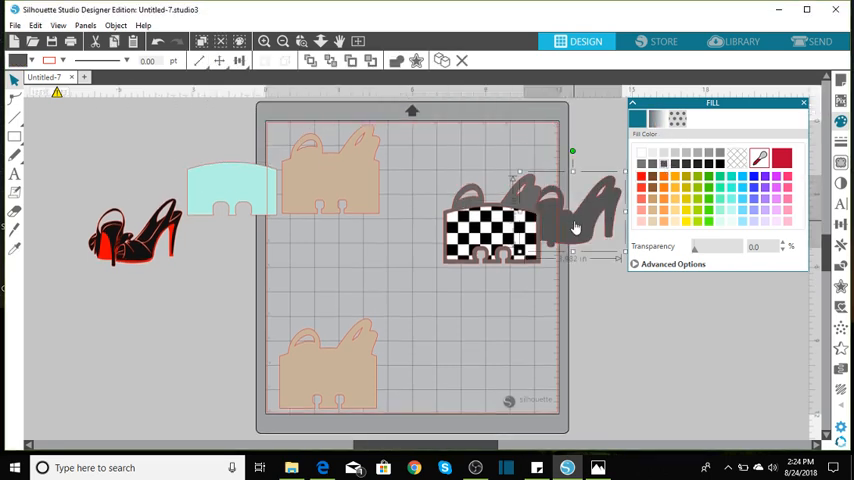
{"action": "right_click", "coordinate": [540, 200]}
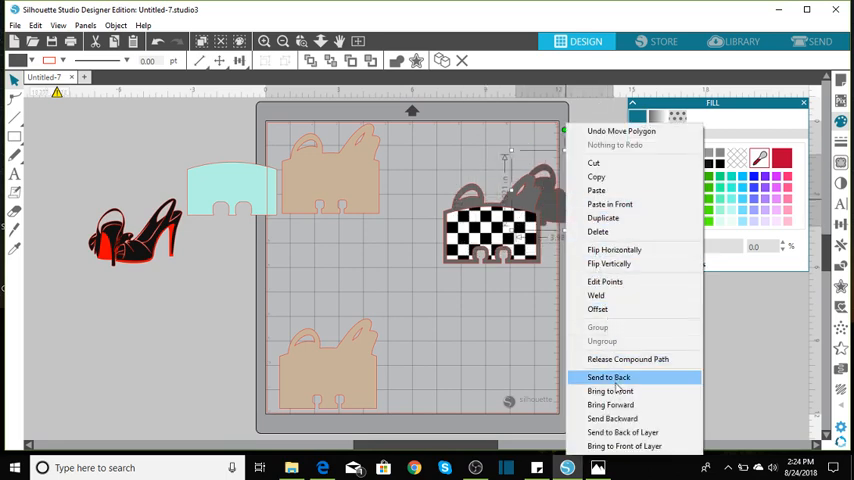
{"action": "left_click", "coordinate": [608, 376]}
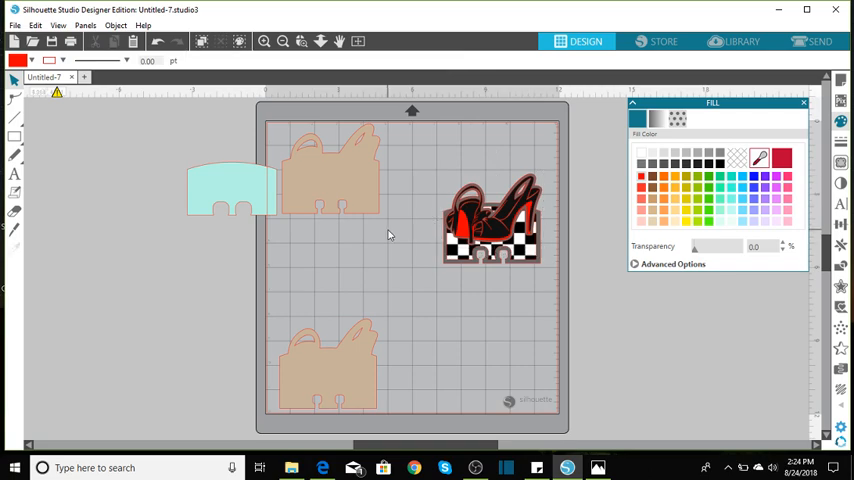
{"action": "mouse_move", "coordinate": [510, 396]}
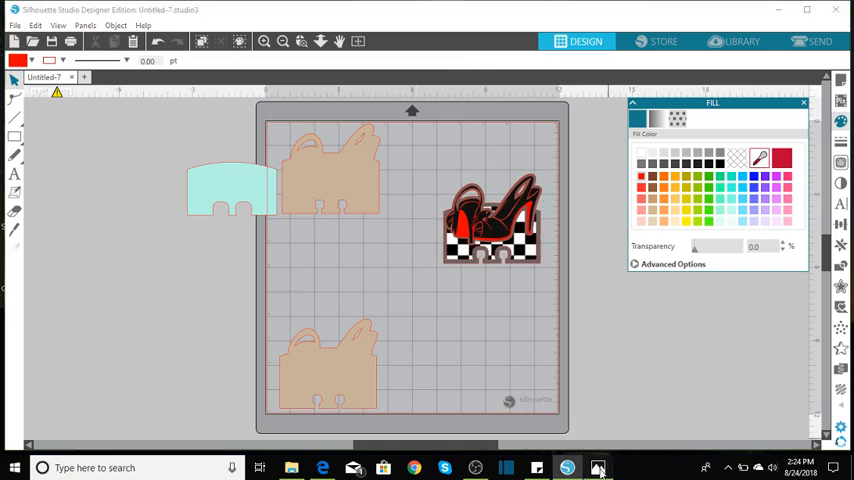
{"action": "left_click", "coordinate": [596, 468]}
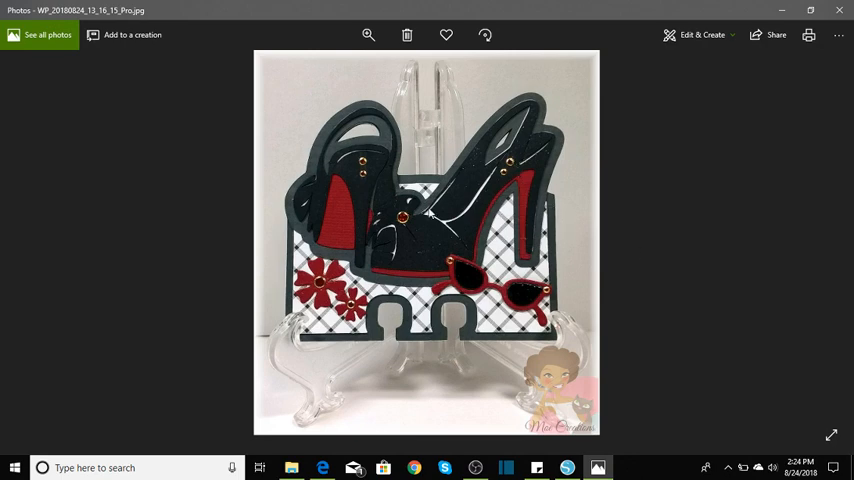
{"action": "mouse_move", "coordinate": [388, 172]}
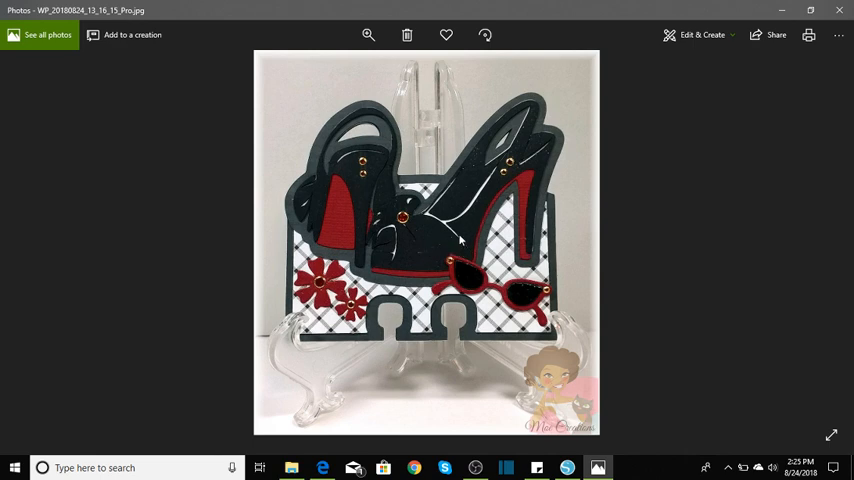
{"action": "mouse_move", "coordinate": [500, 142]}
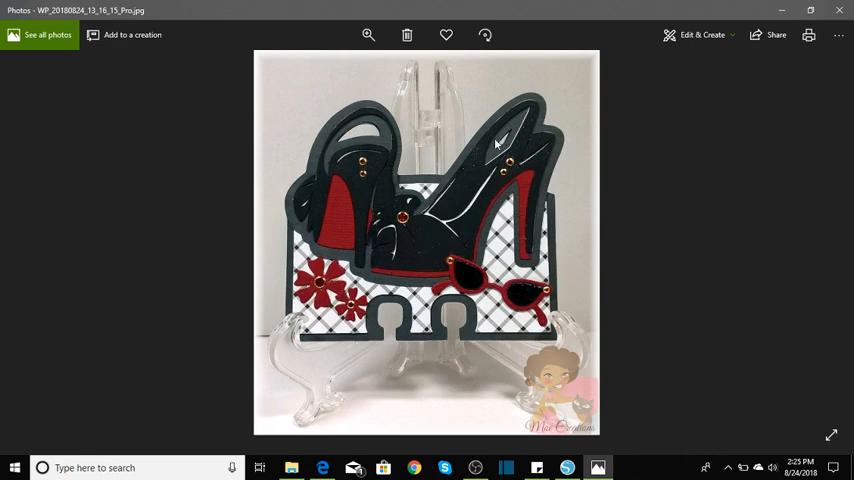
{"action": "mouse_move", "coordinate": [466, 276]}
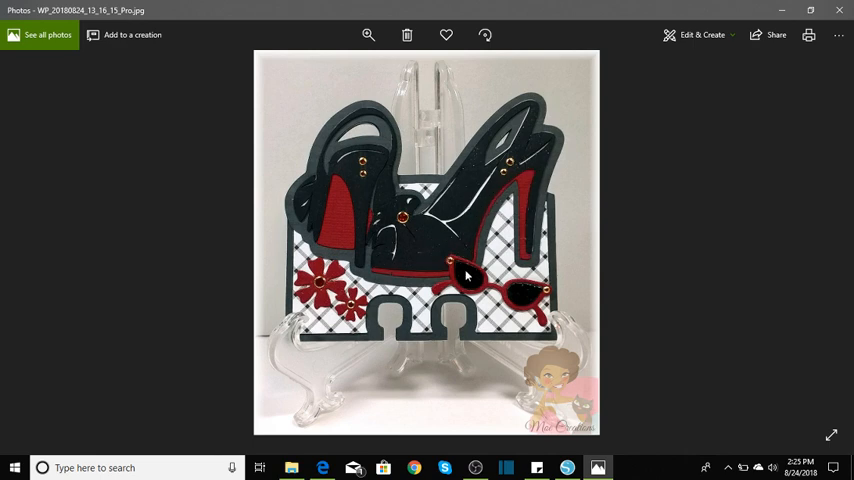
{"action": "mouse_move", "coordinate": [688, 272]}
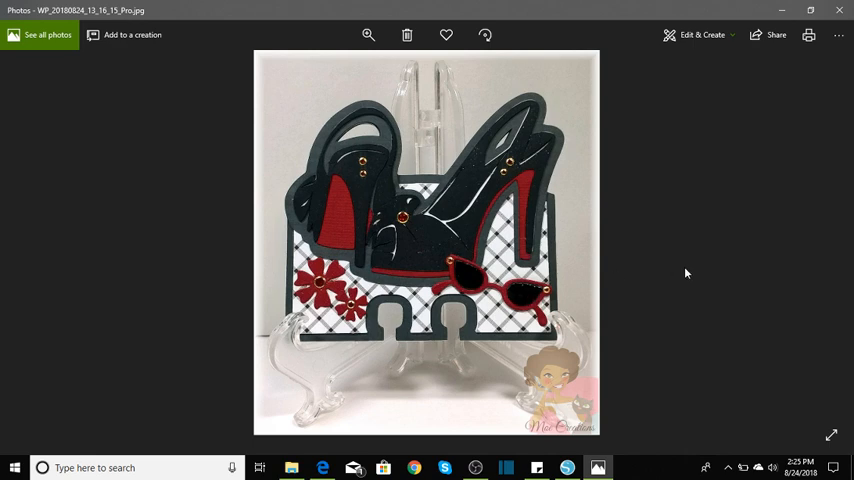
{"action": "mouse_move", "coordinate": [310, 296]}
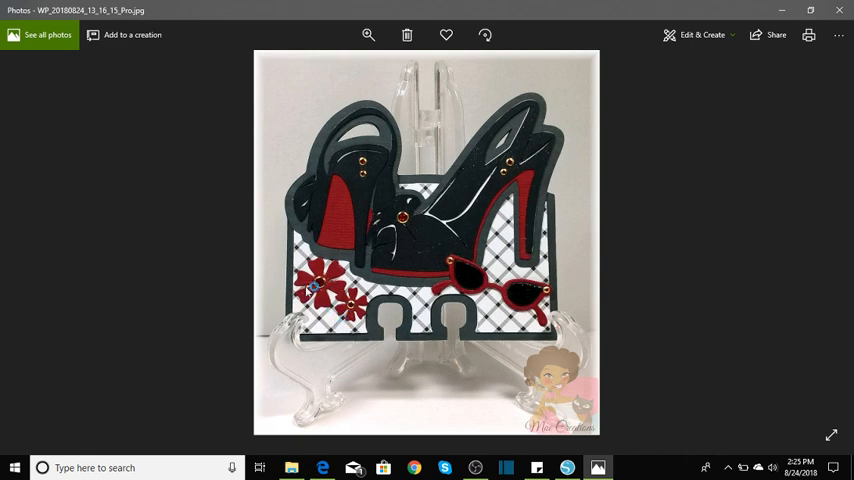
{"action": "mouse_move", "coordinate": [770, 266]}
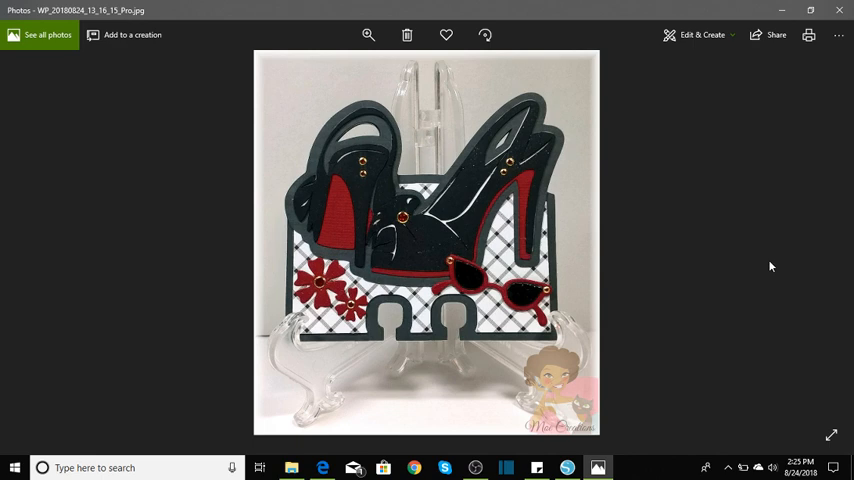
{"action": "mouse_move", "coordinate": [830, 188]}
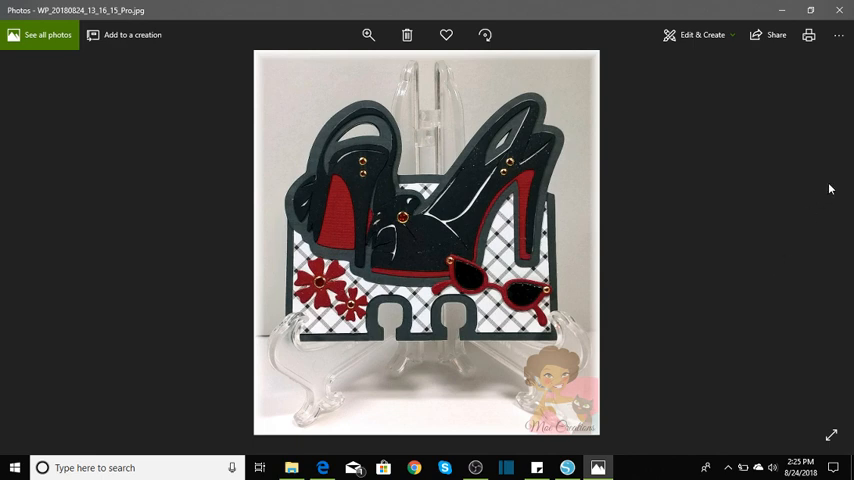